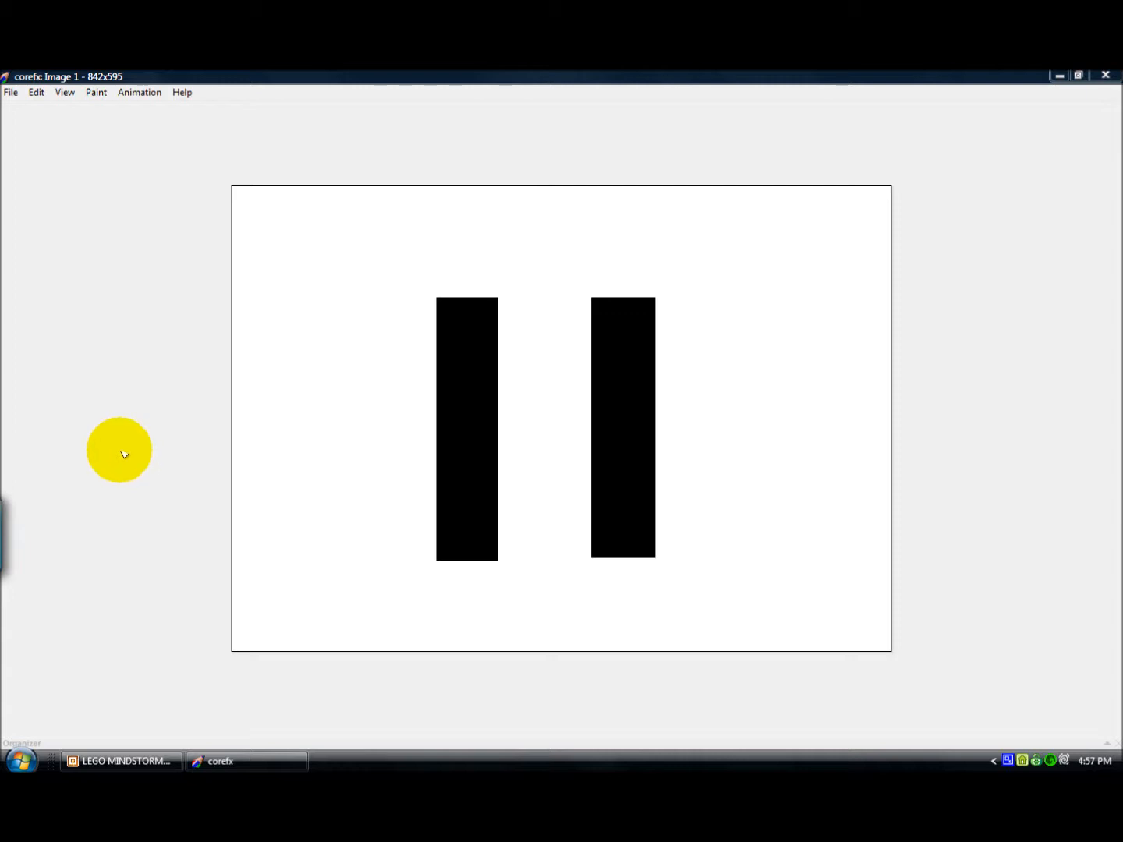
mouse_move(123, 454)
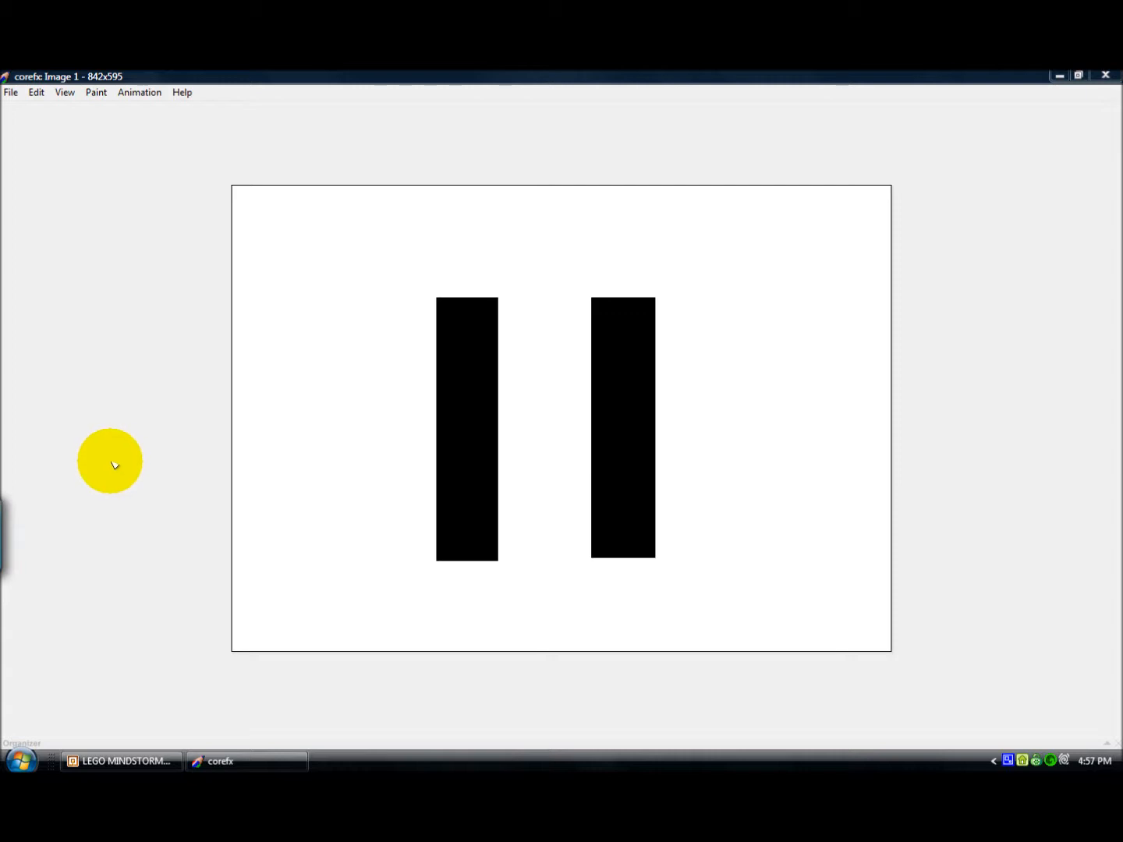
mouse_move(112, 467)
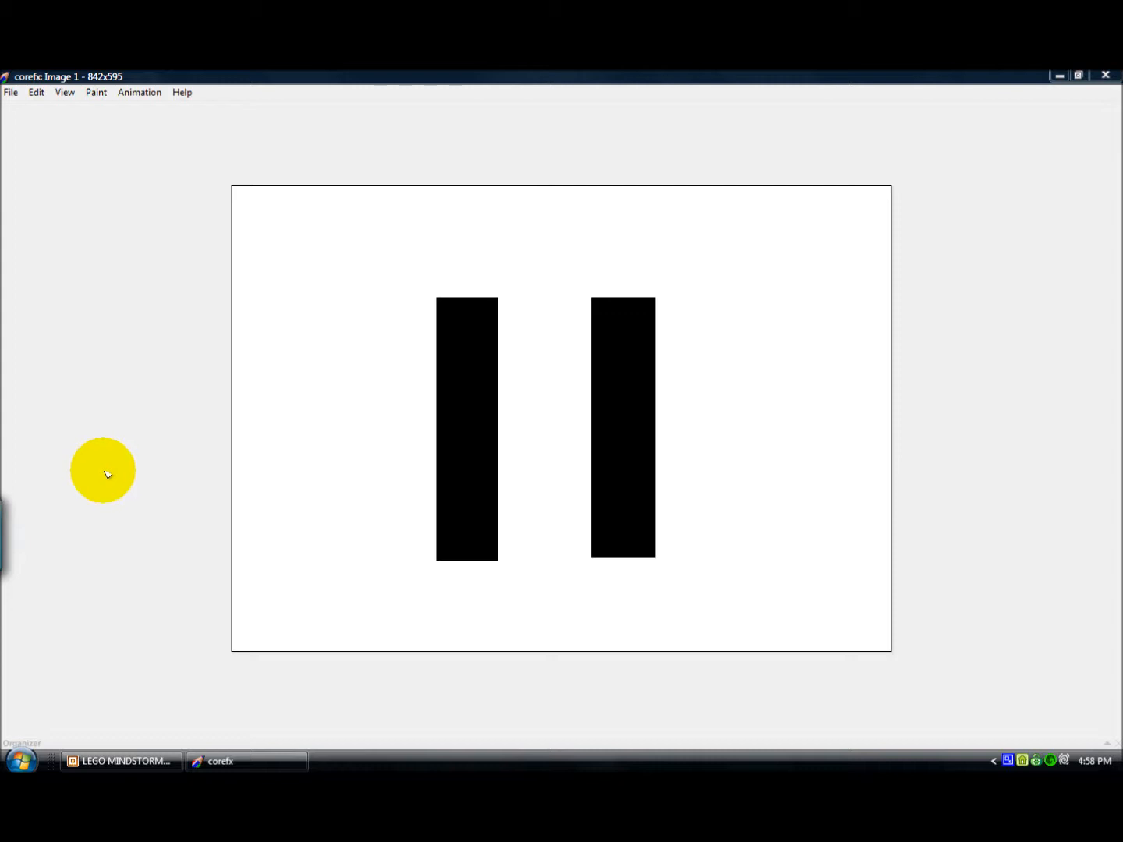
mouse_move(124, 464)
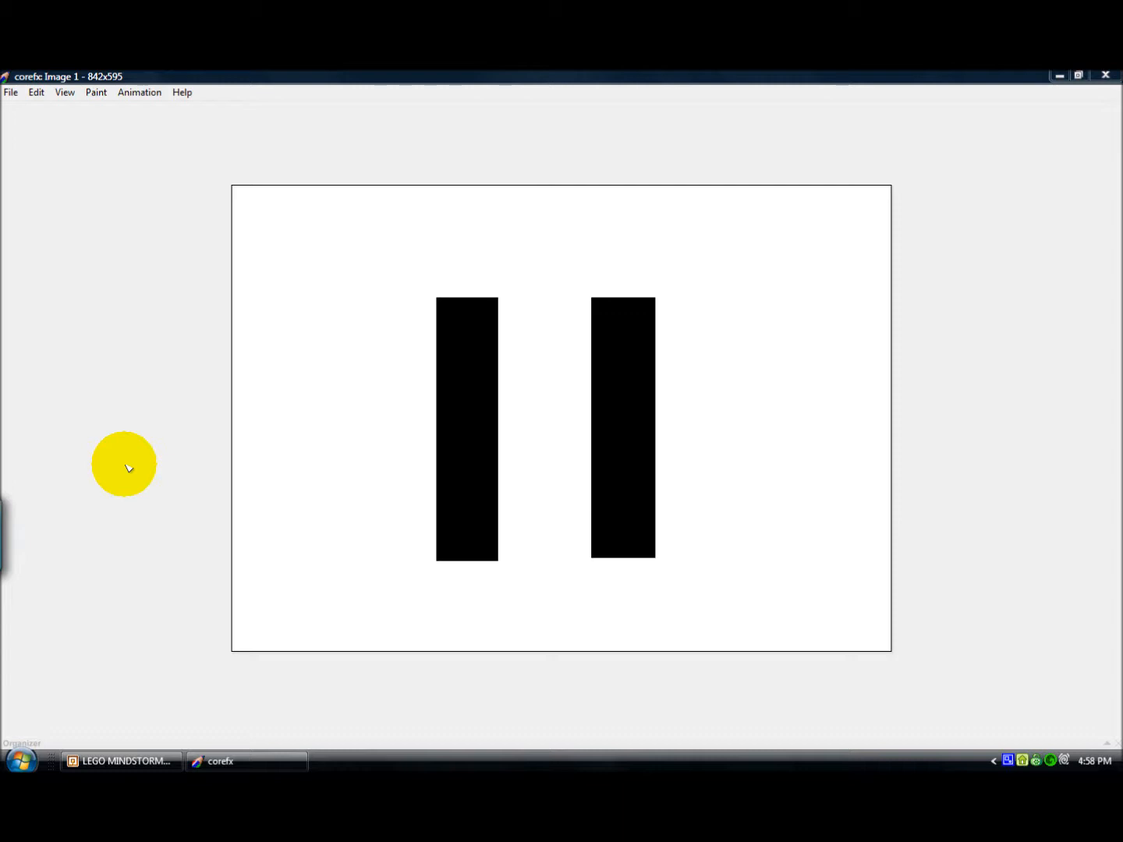
mouse_move(259, 453)
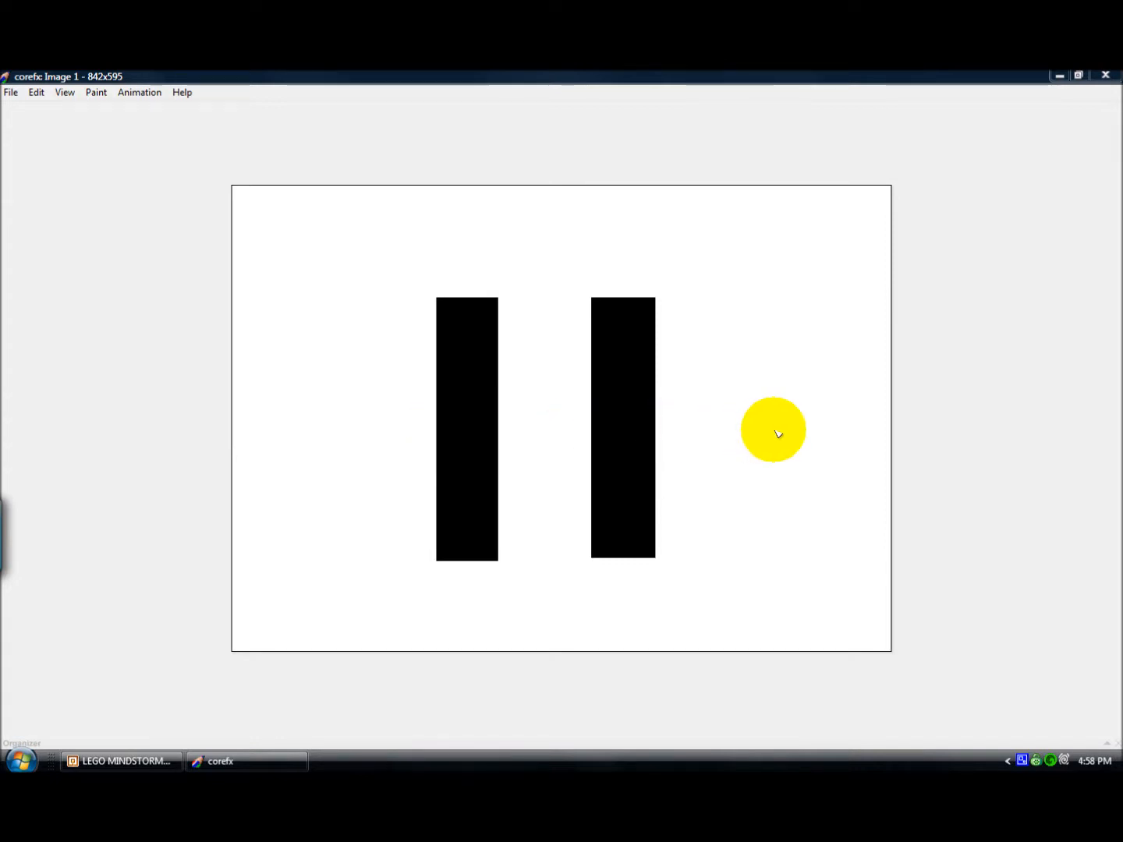
mouse_move(251, 440)
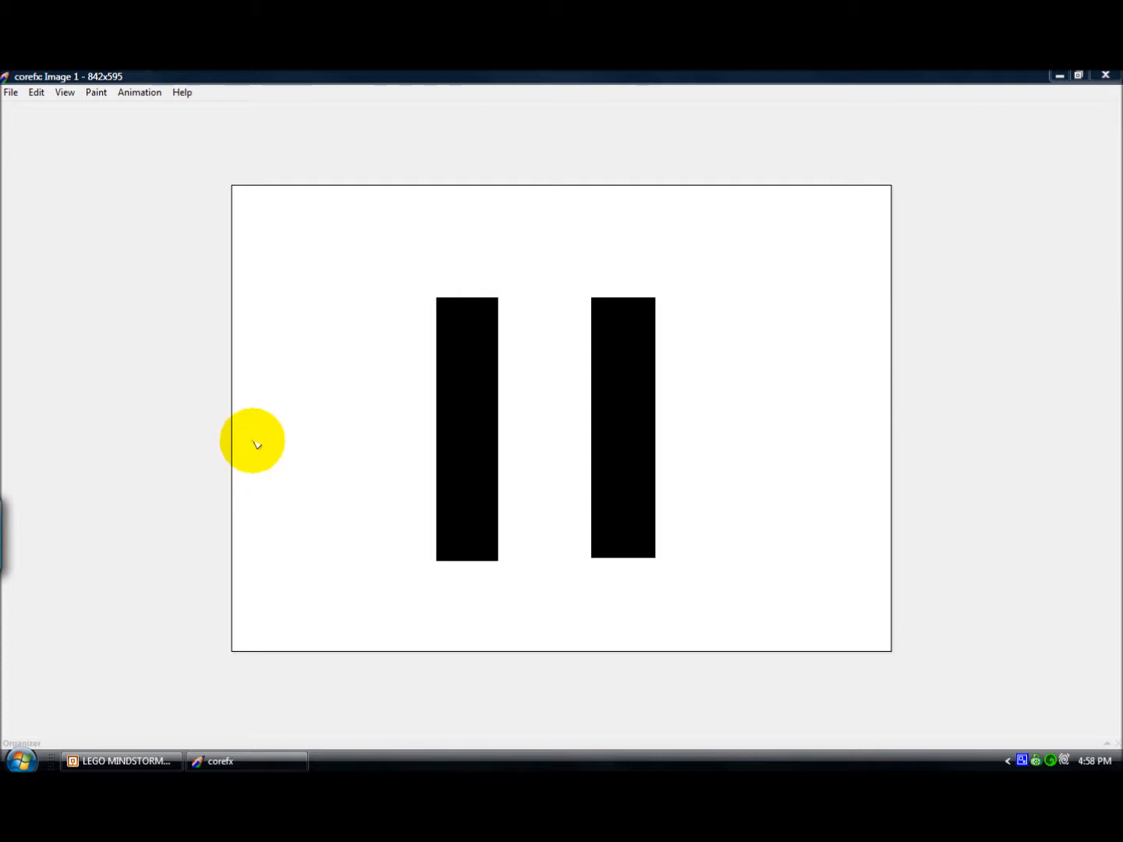
mouse_move(258, 425)
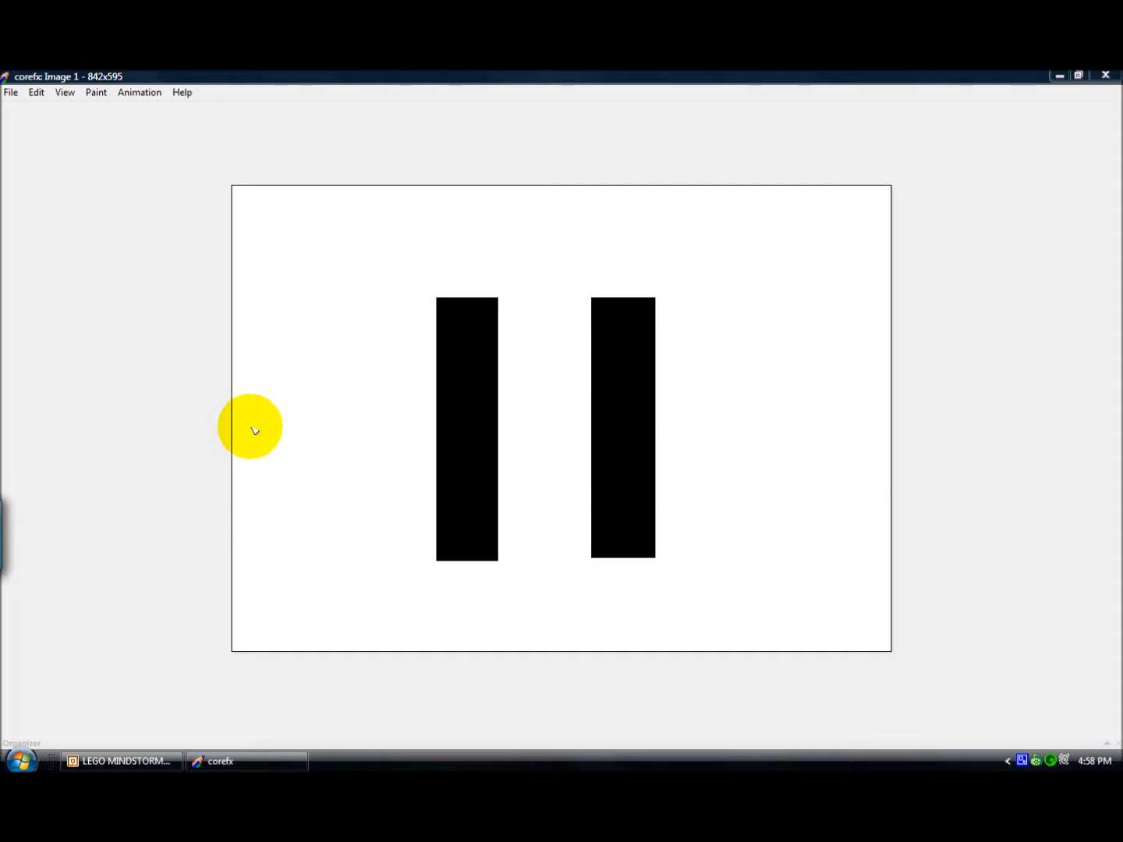
mouse_move(459, 412)
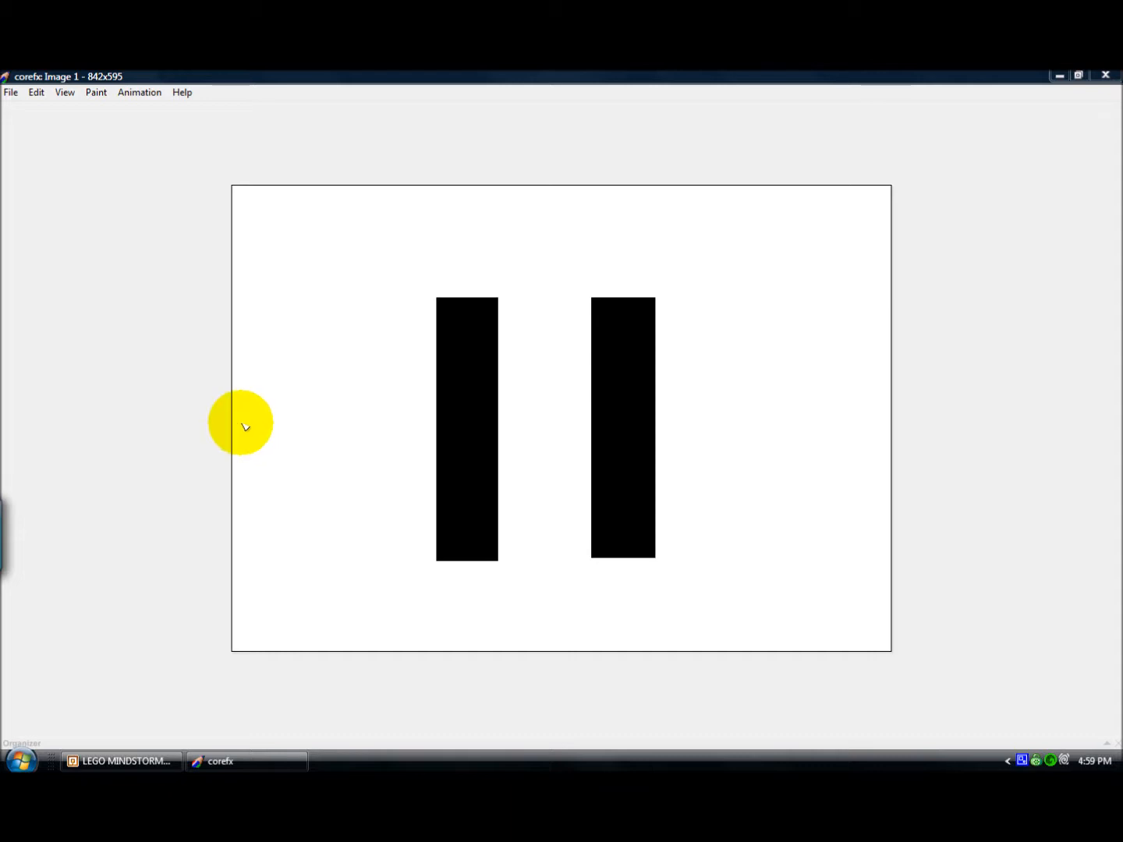
mouse_move(257, 421)
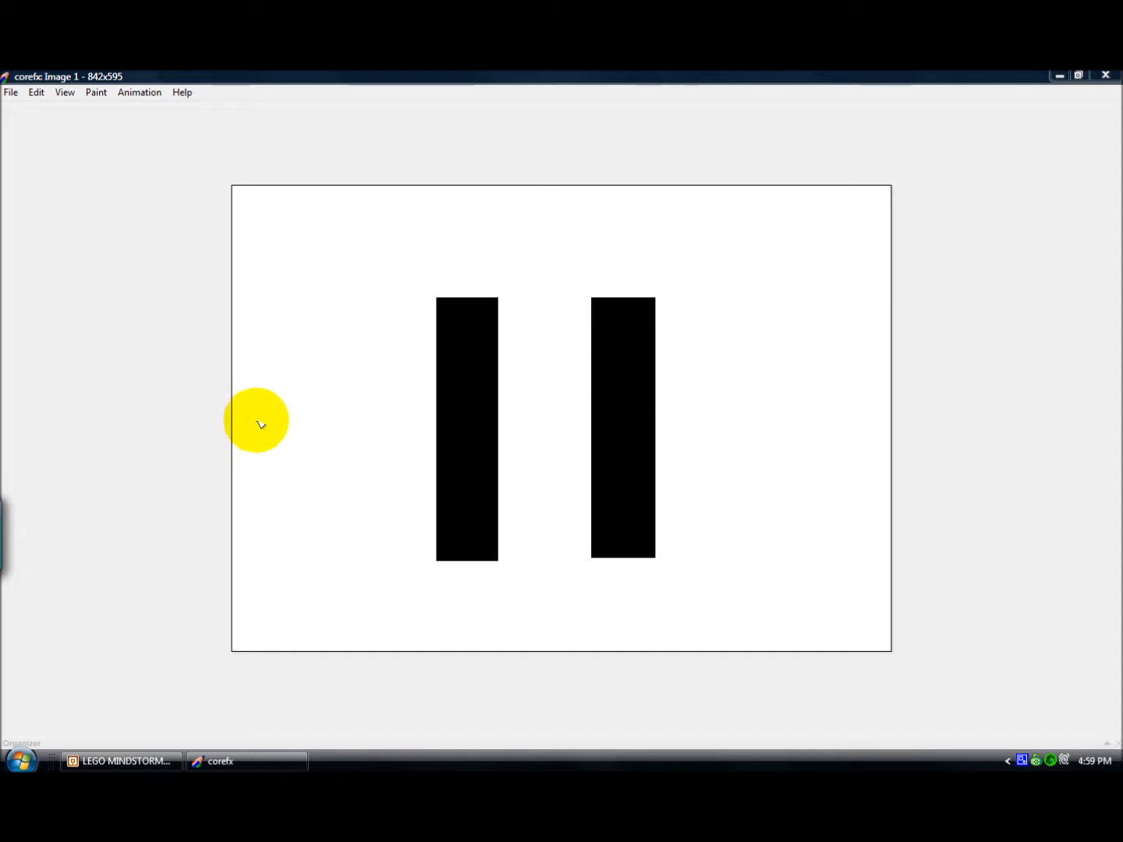
mouse_move(272, 421)
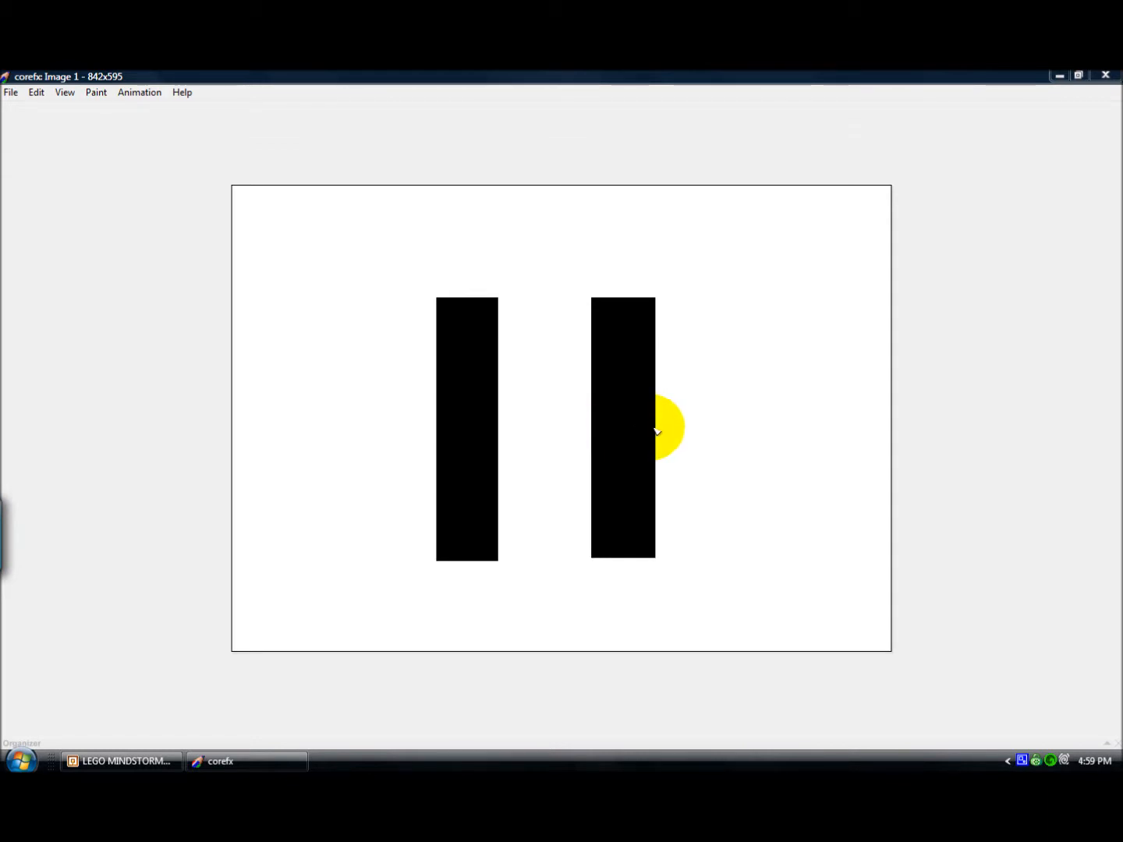
mouse_move(675, 432)
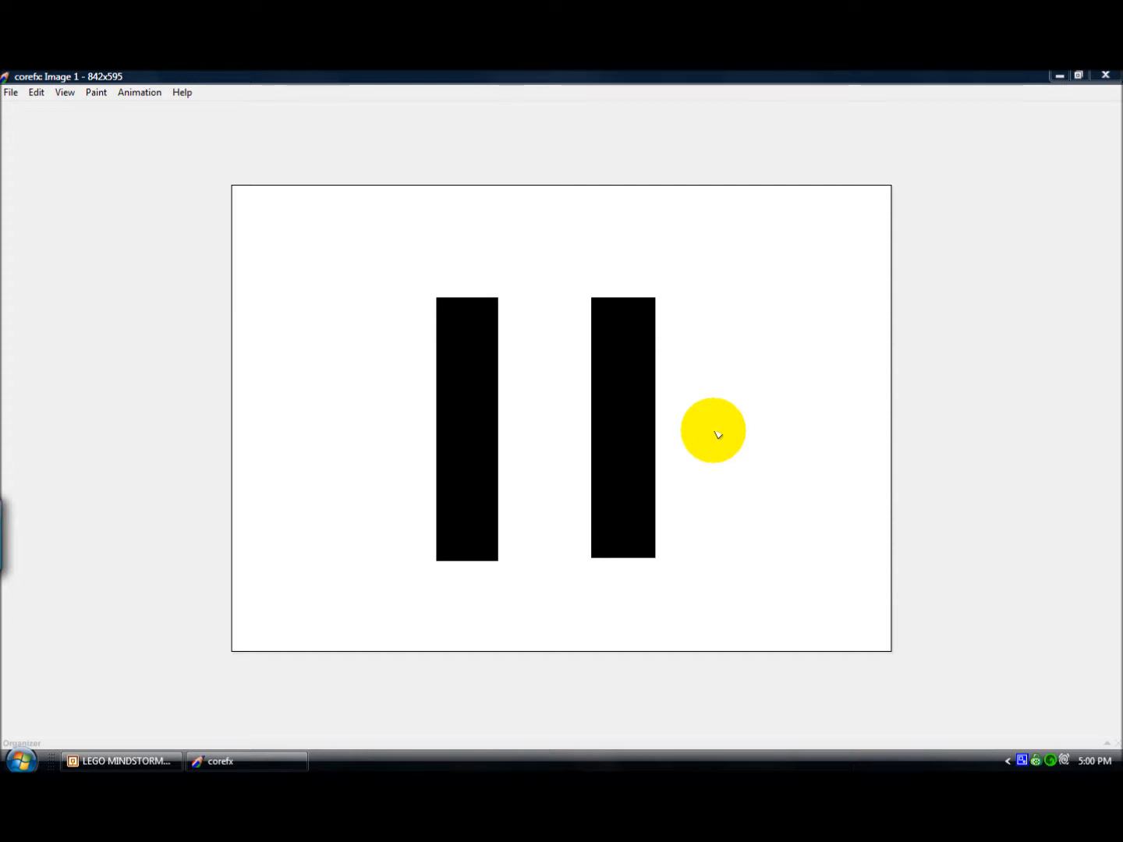
Drag within the program, then inspect the Turn on Motors and Turn Motors Off settings.
left_click_drag(713, 431, 294, 474)
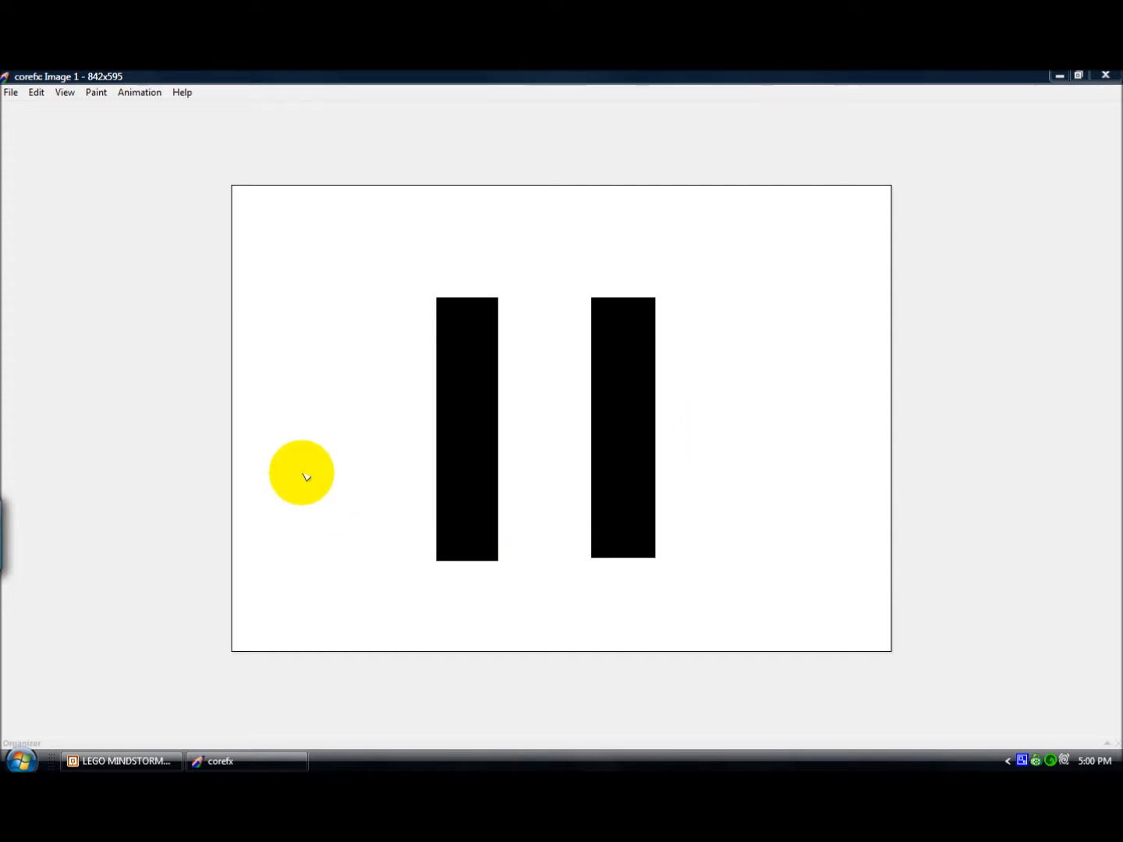
left_click_drag(302, 473, 370, 473)
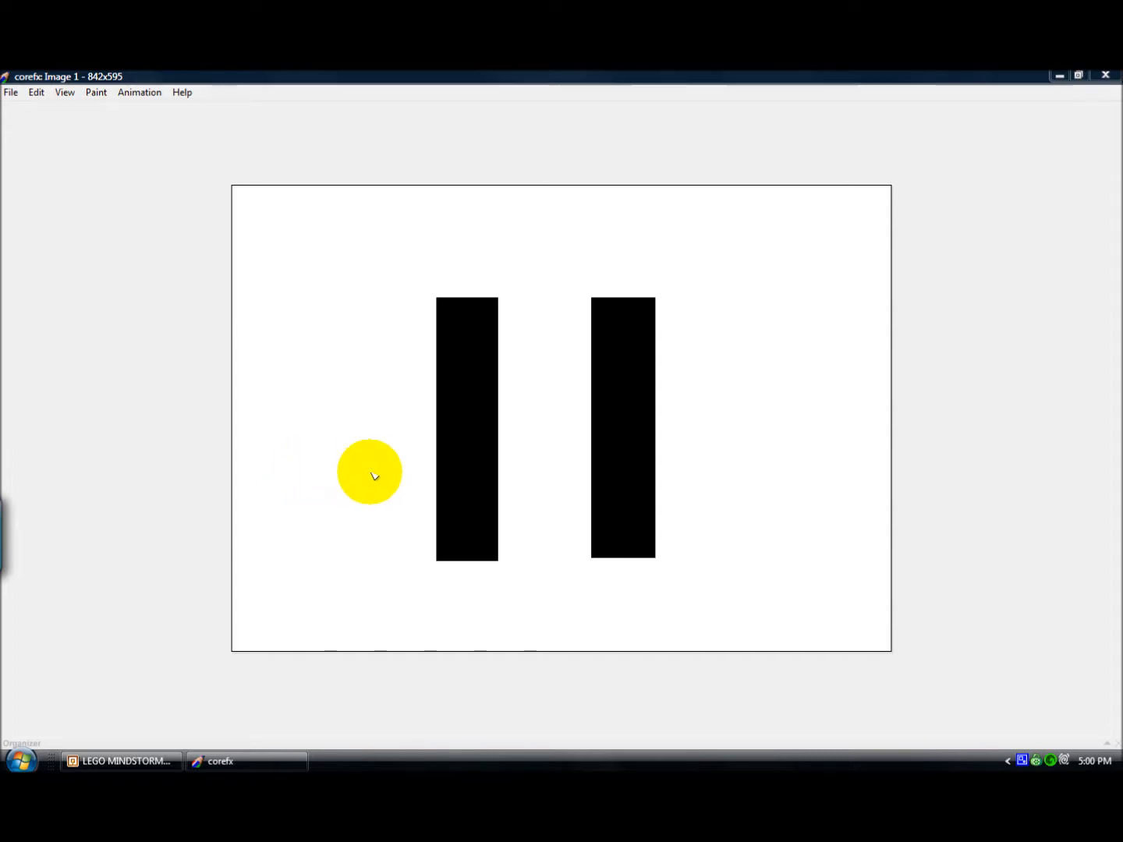
left_click_drag(370, 473, 411, 476)
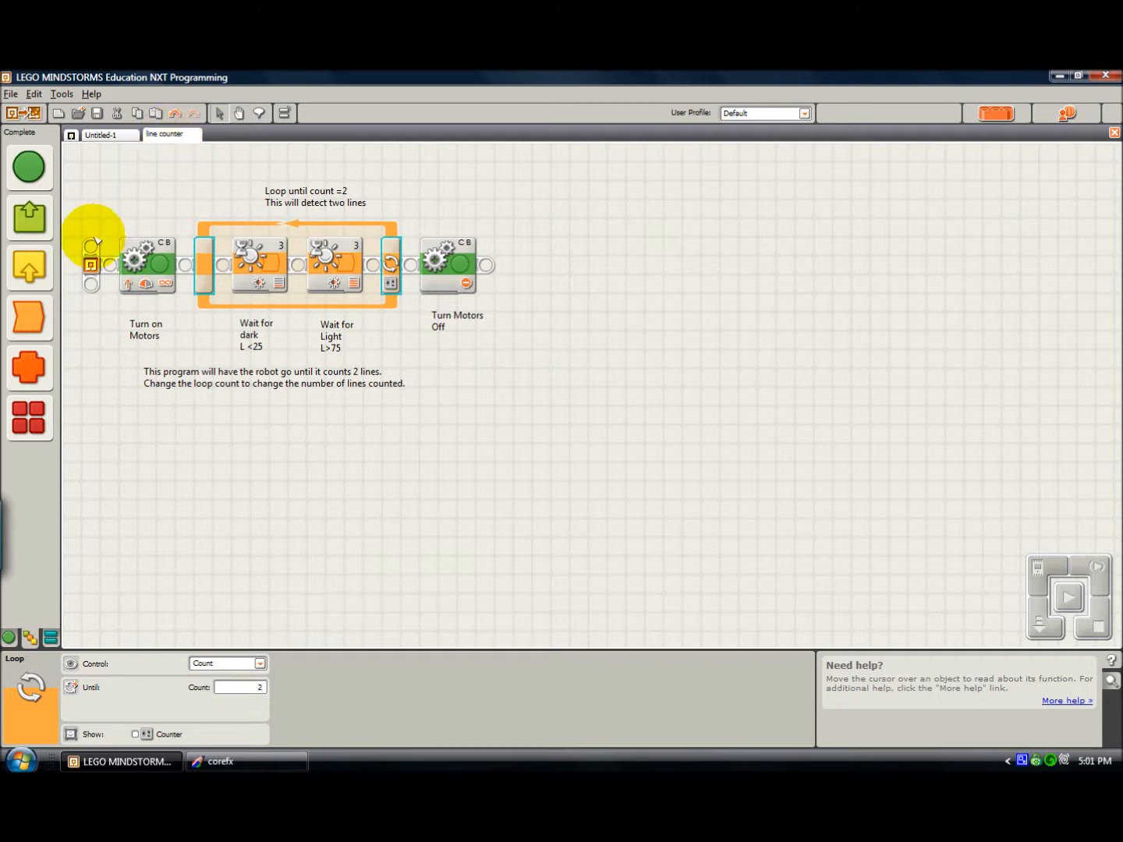
mouse_move(91, 265)
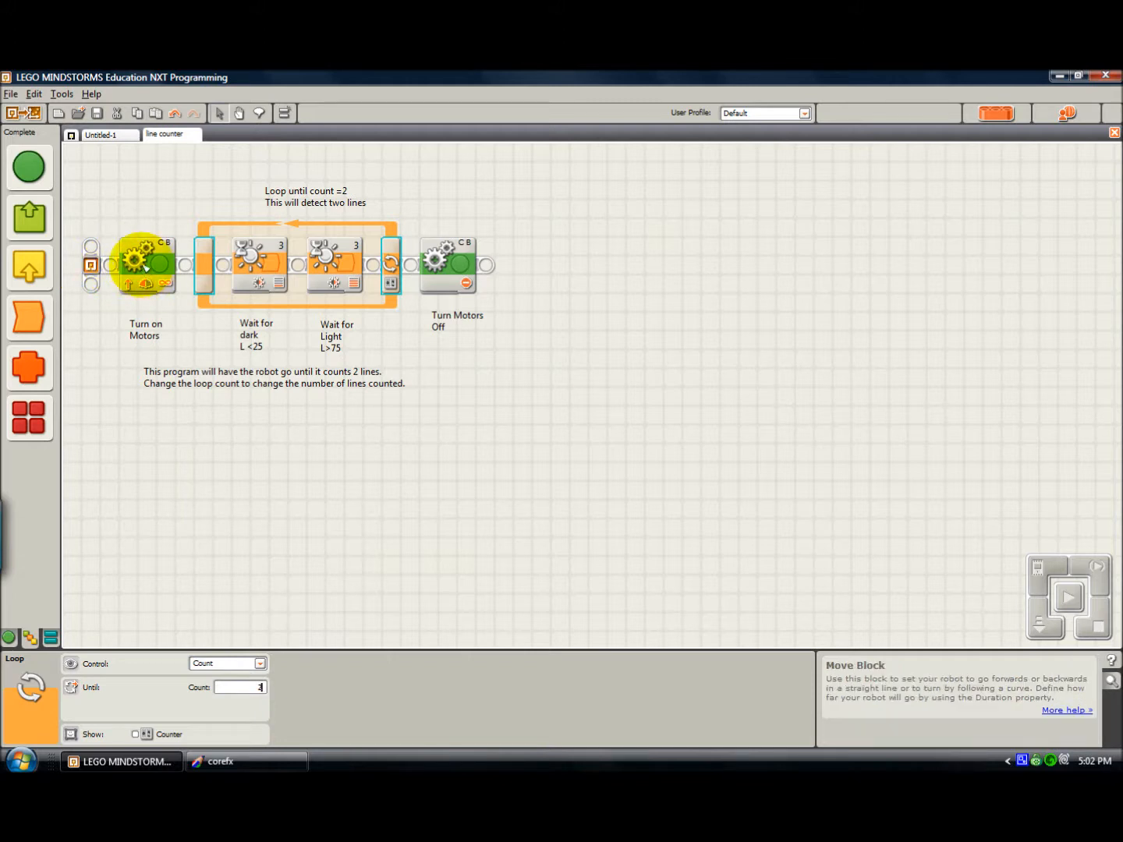
left_click(147, 264)
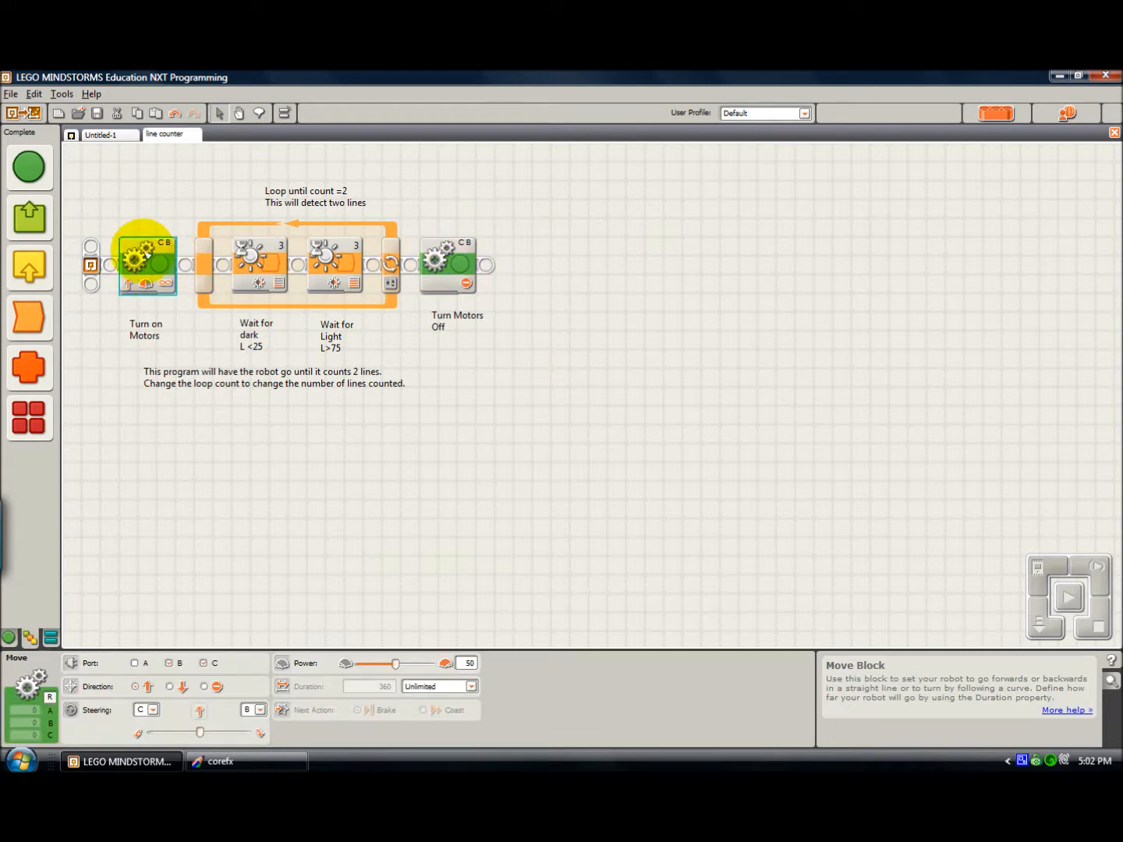
left_click(448, 257)
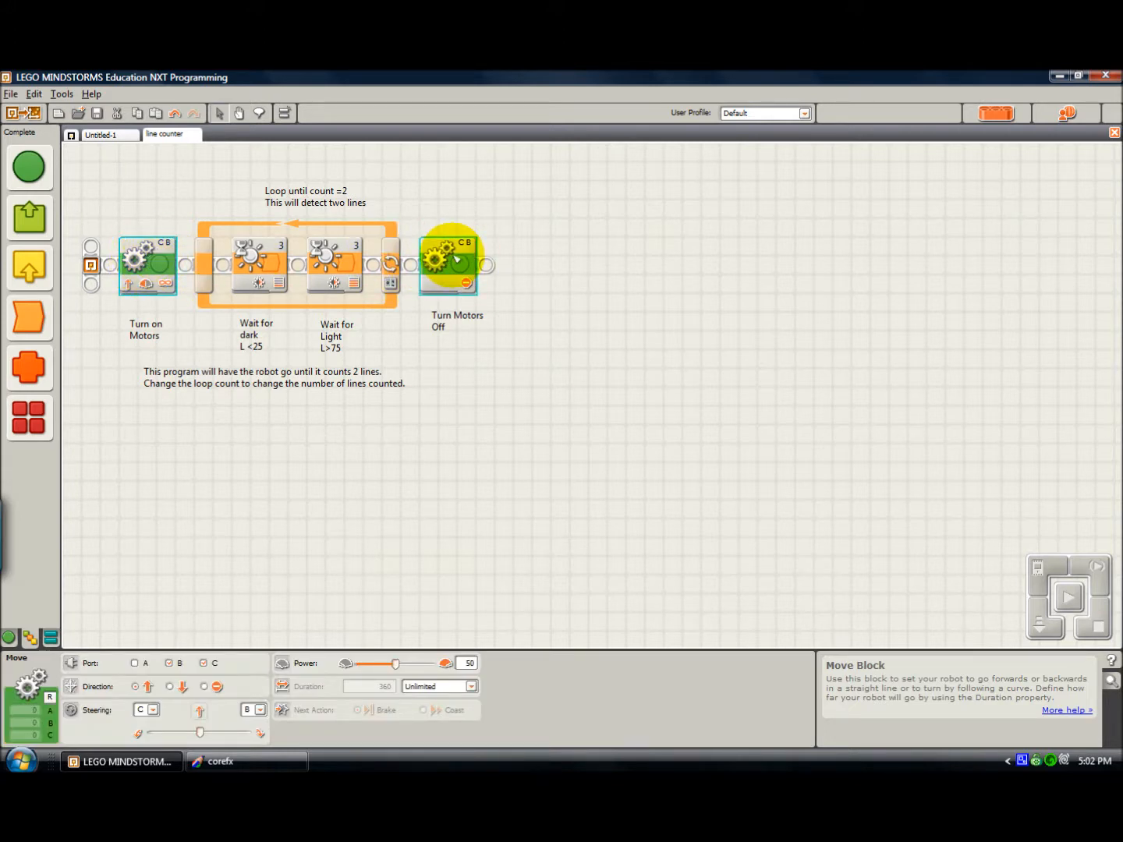
left_click(449, 257)
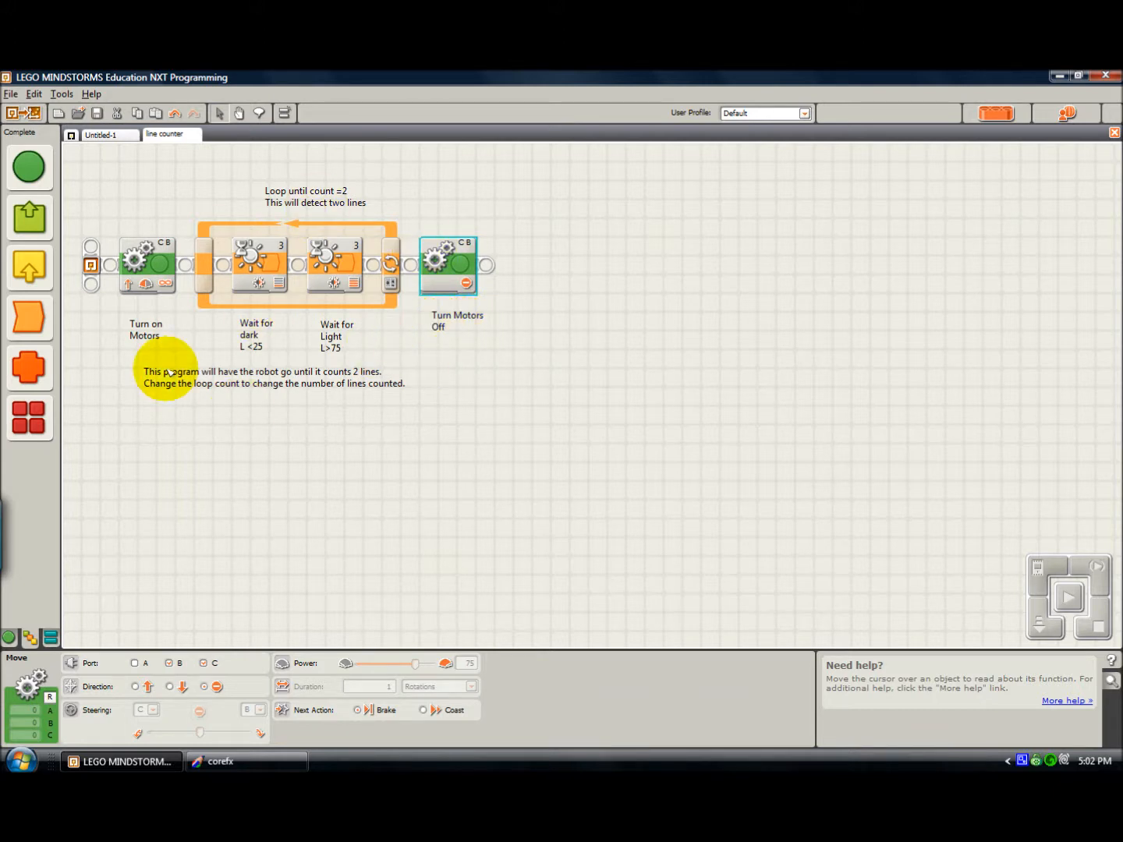
mouse_move(126, 396)
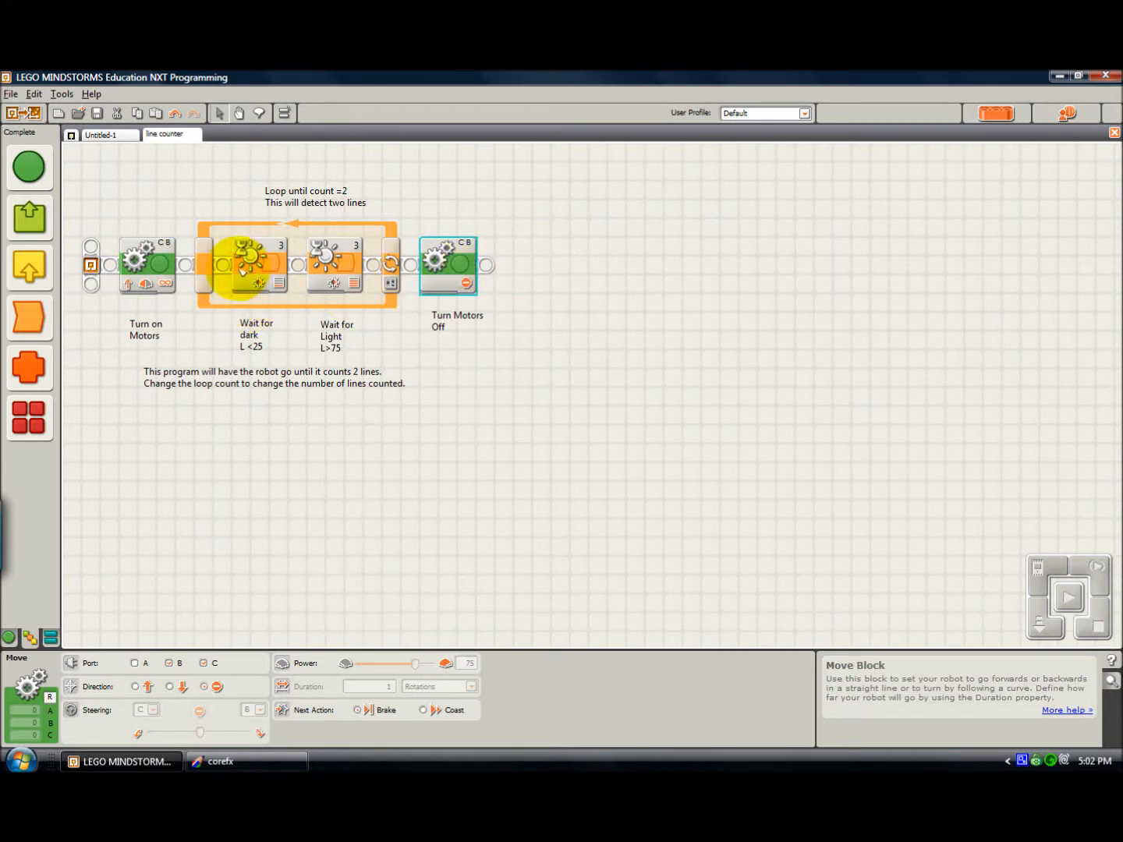
Recheck the motors' power 50 unlimited, then show the Wait for dark (light below 25) settings.
left_click(244, 262)
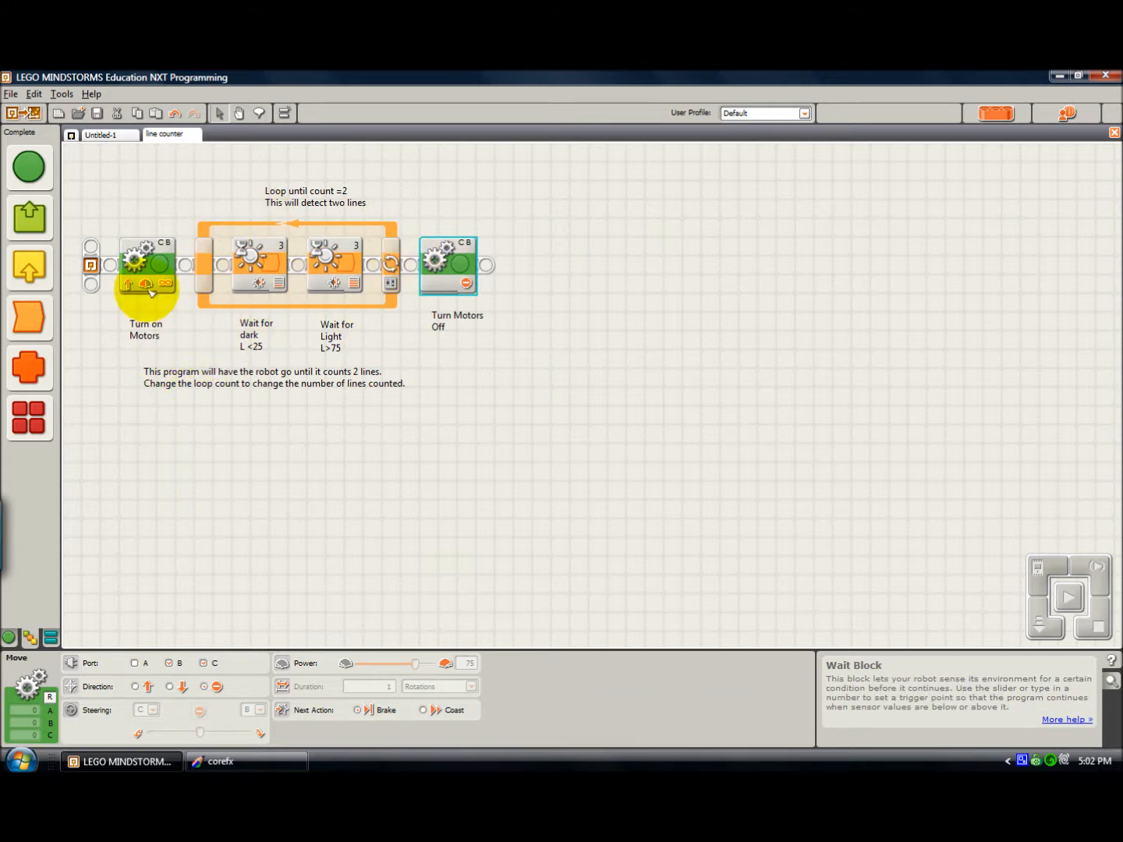
left_click(149, 265)
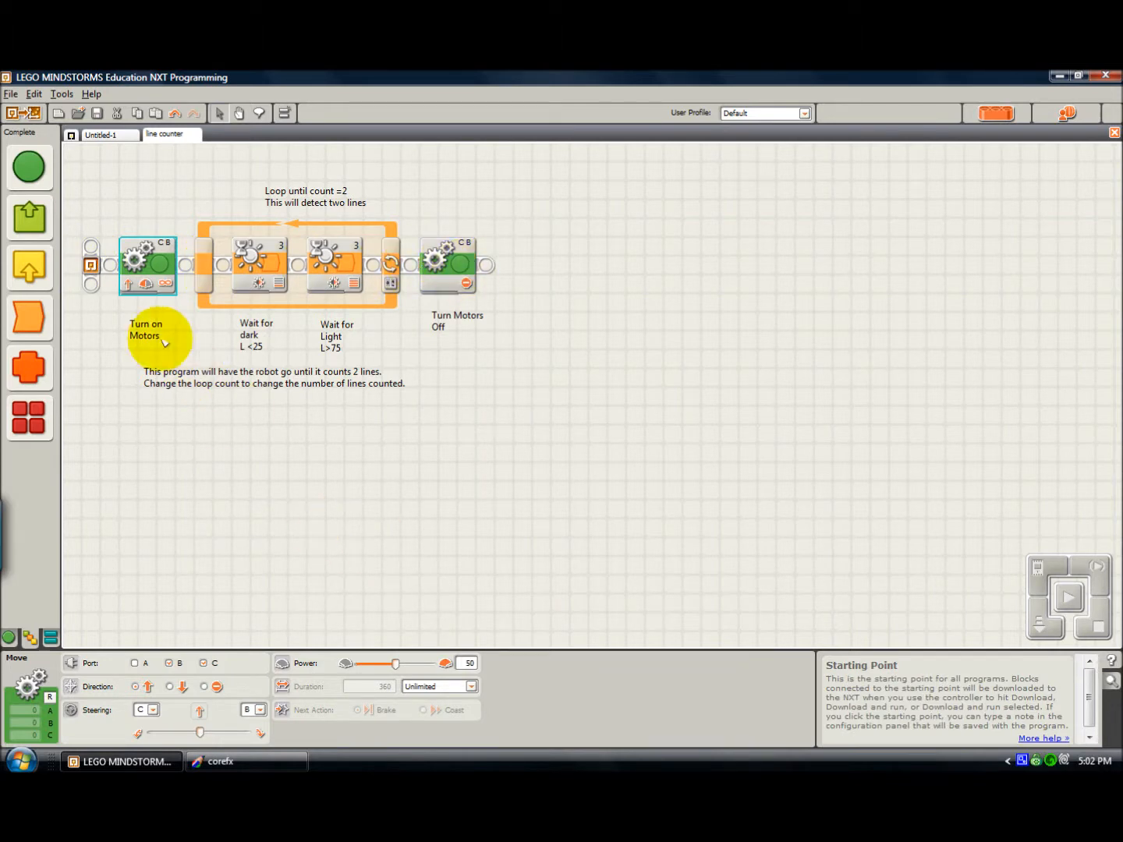
mouse_move(121, 261)
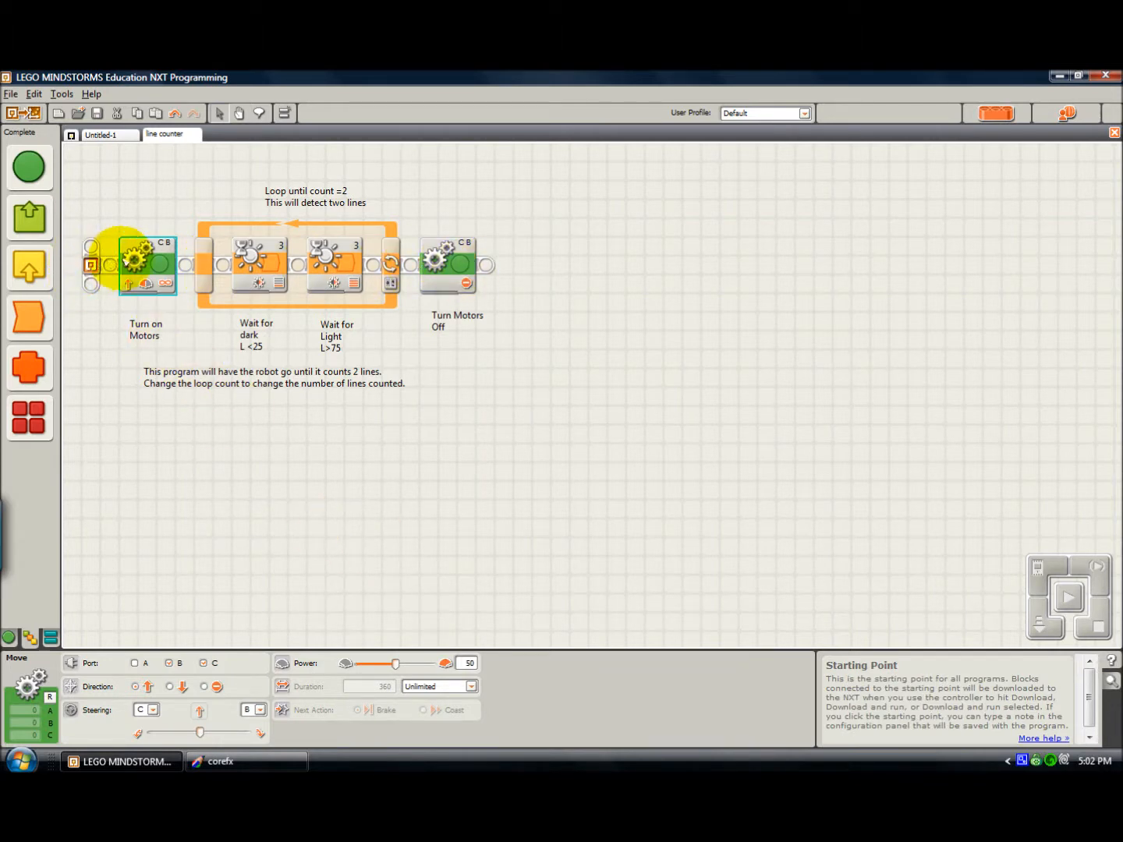
left_click(147, 262)
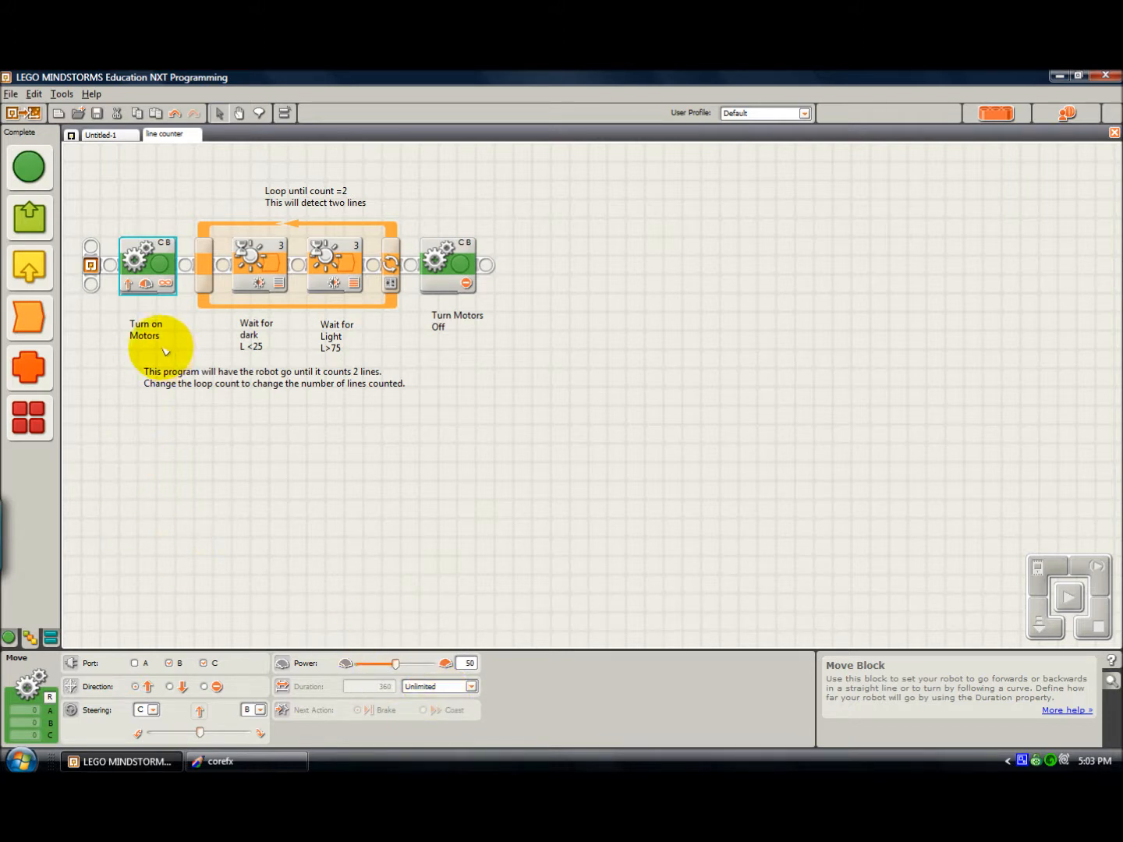
mouse_move(249, 257)
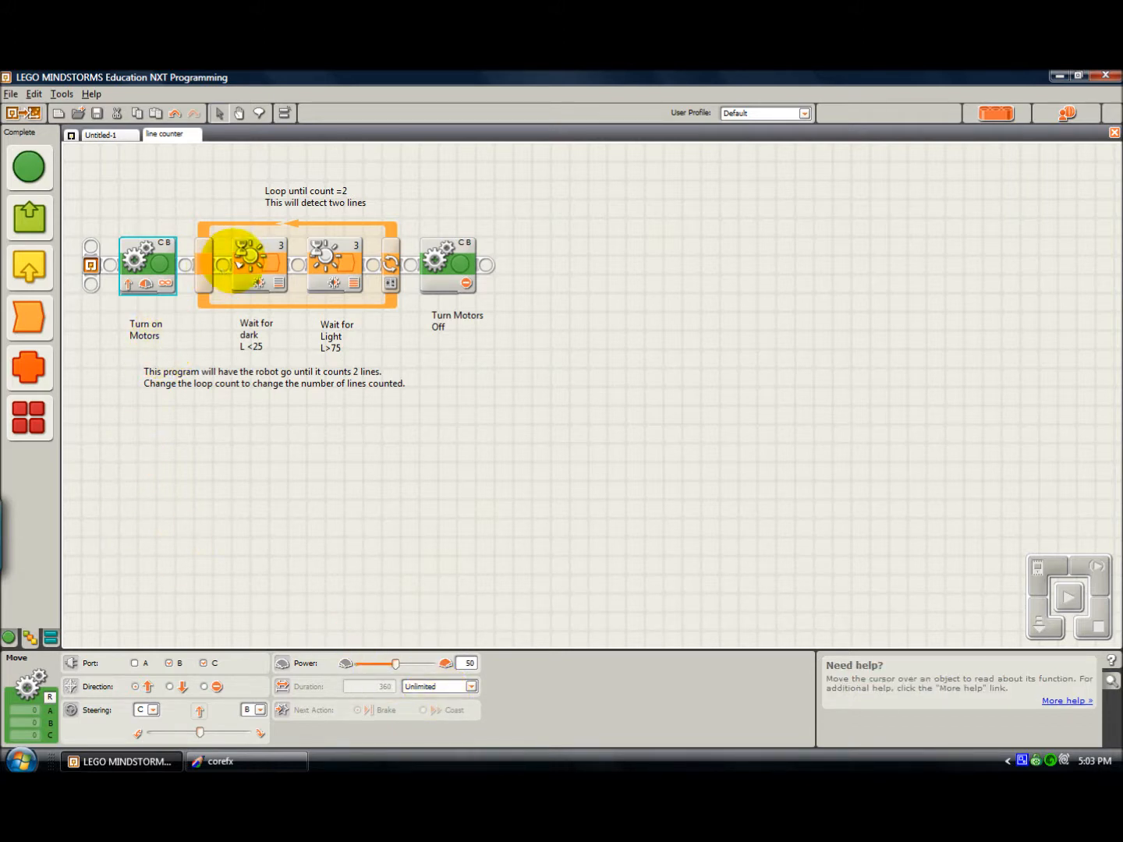
mouse_move(248, 257)
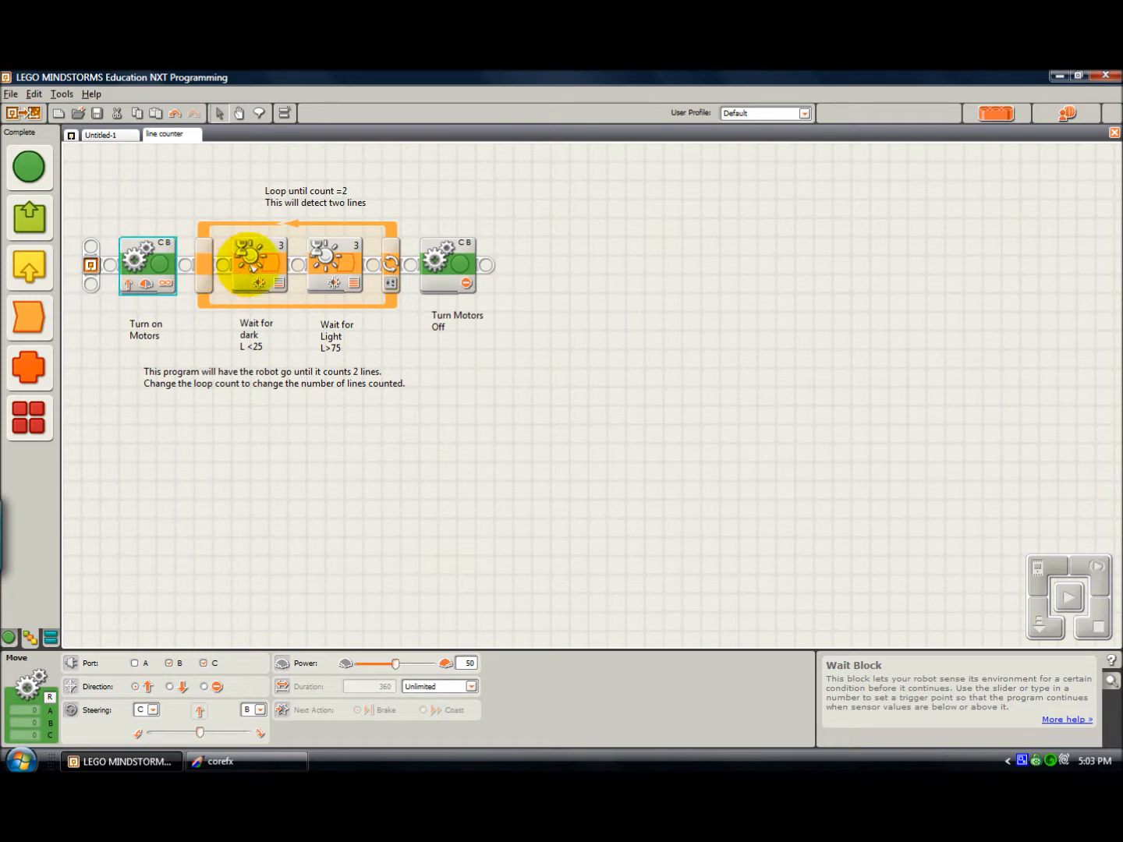
mouse_move(254, 269)
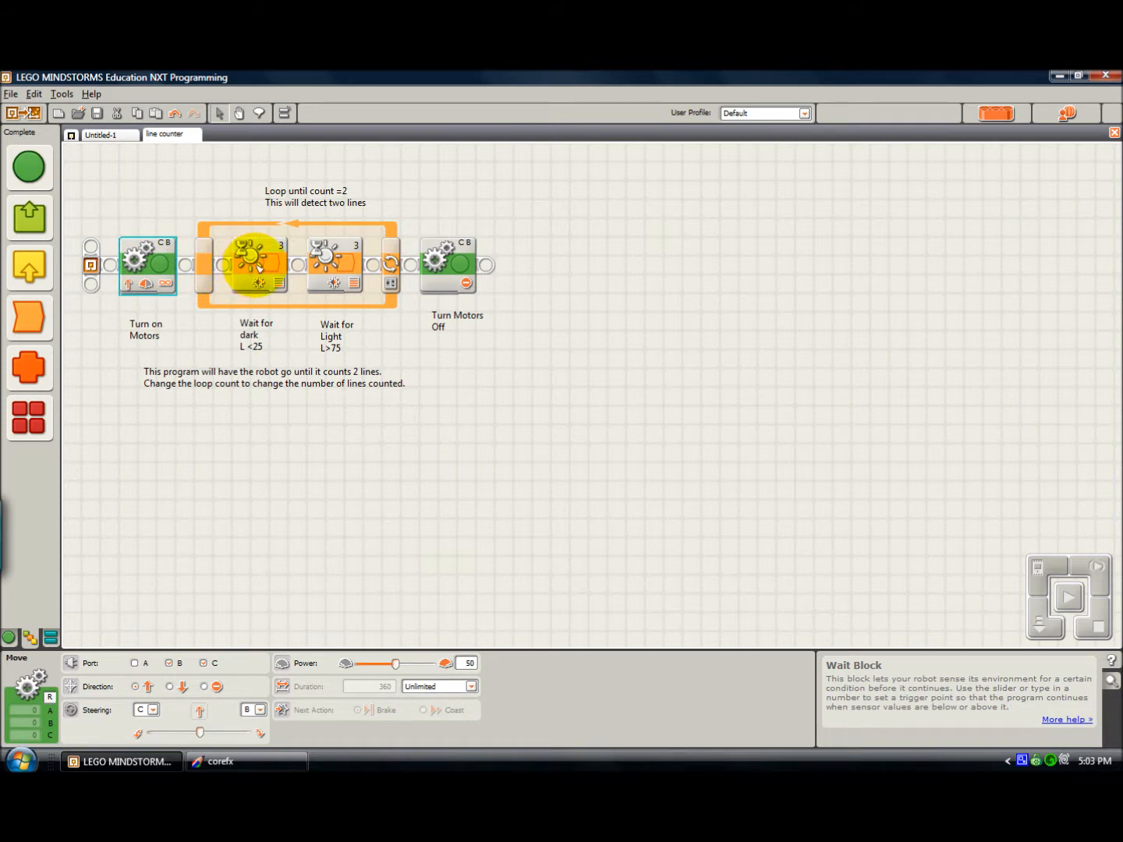
left_click(257, 263)
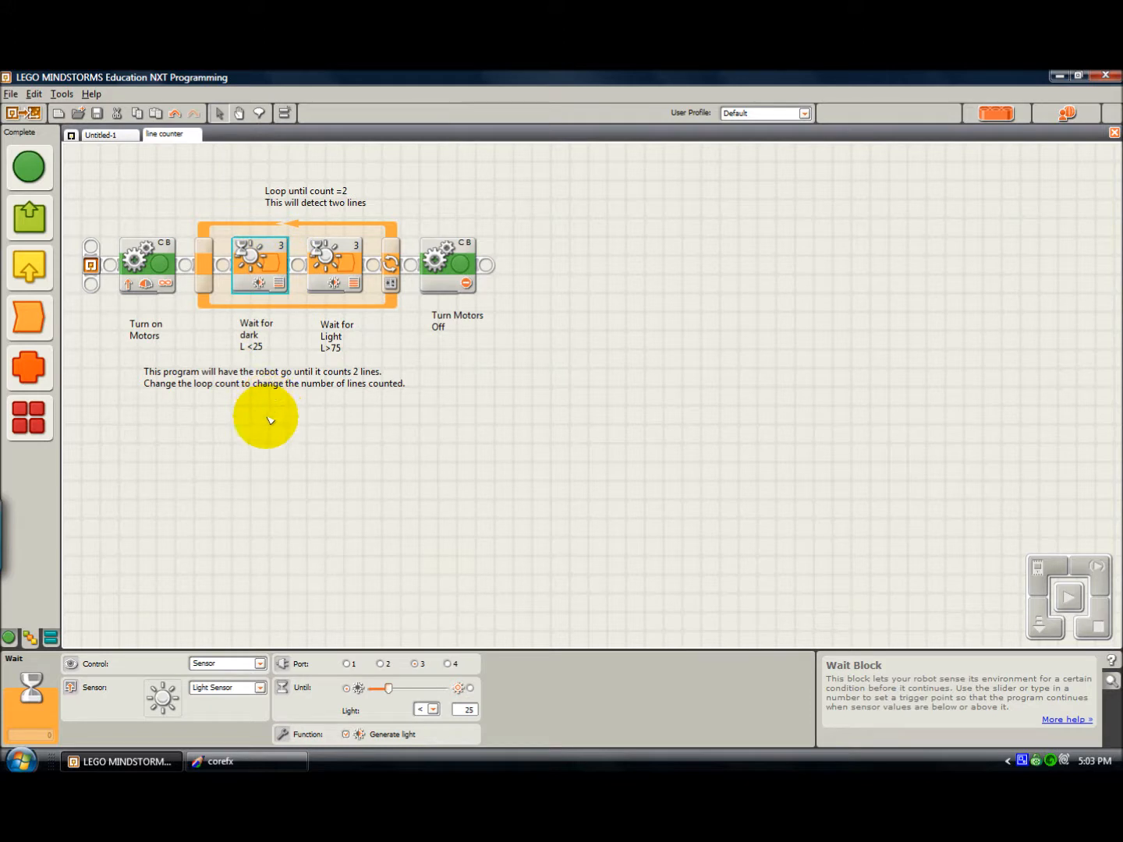
mouse_move(254, 262)
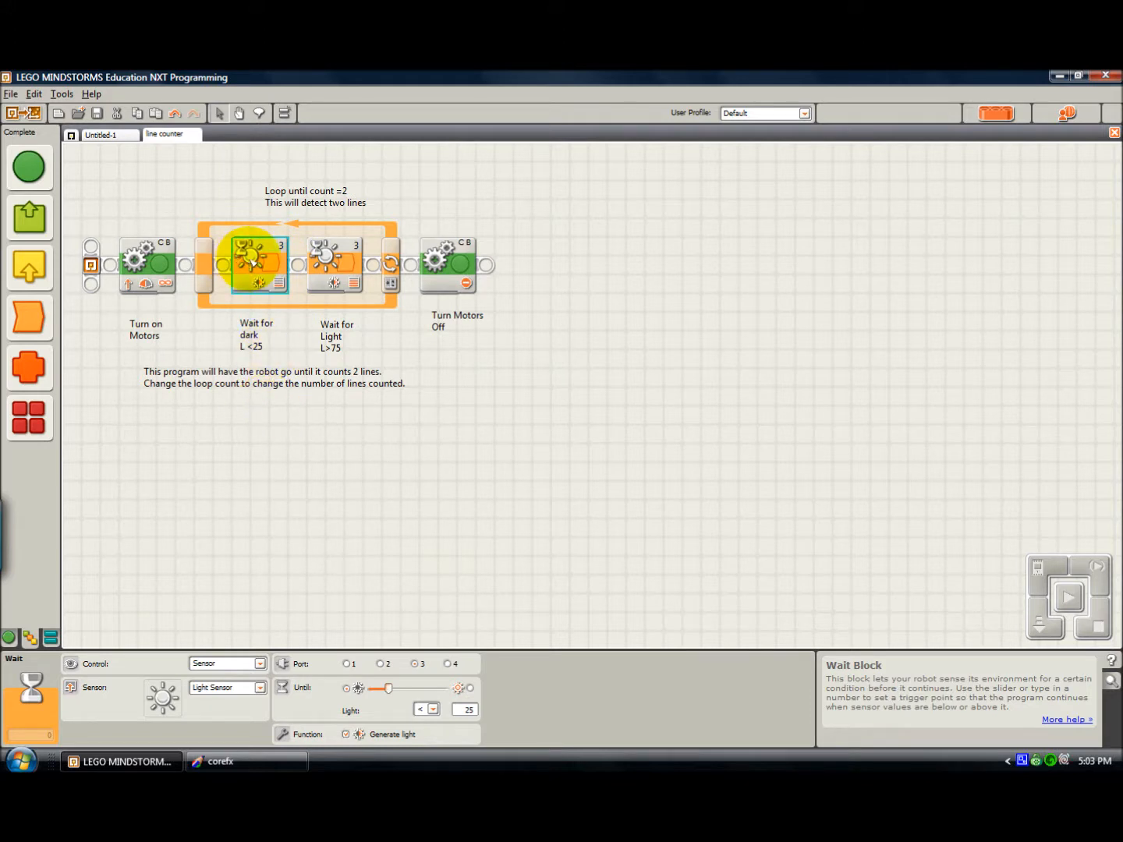
left_click(29, 268)
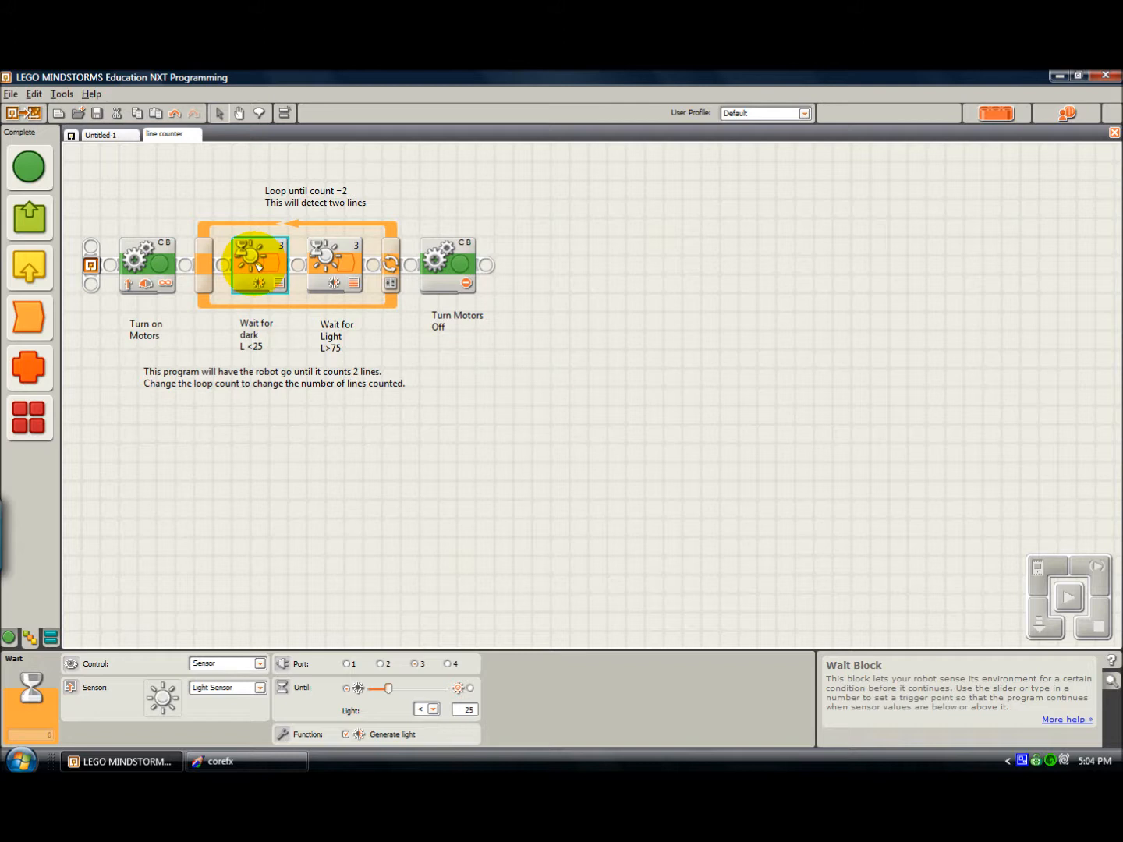
left_click(334, 258)
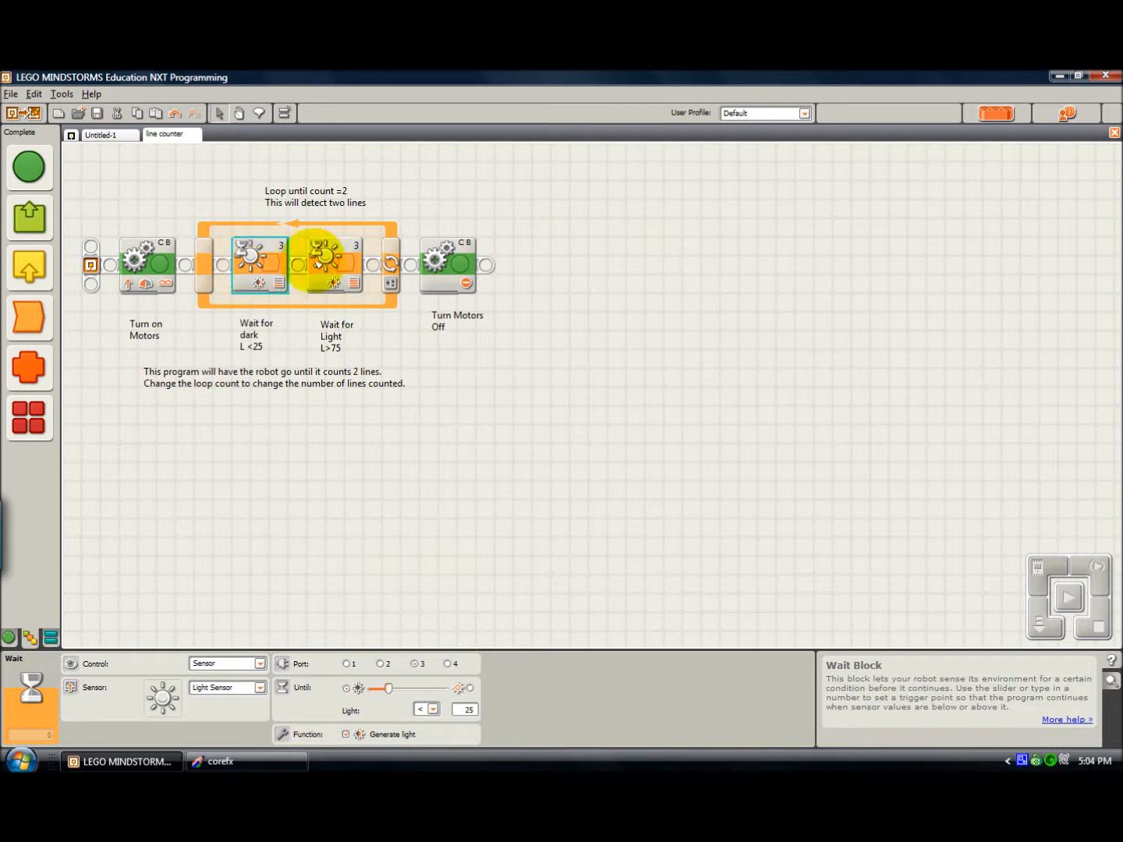
left_click(258, 257)
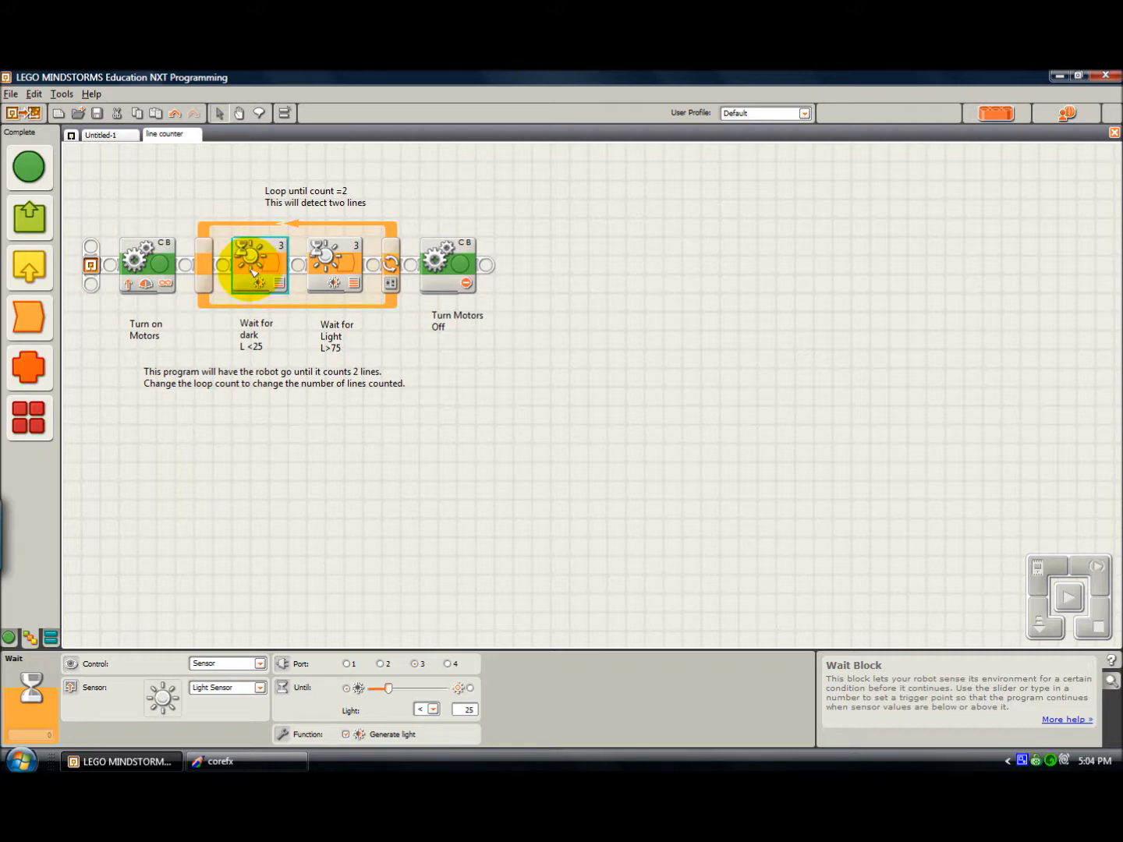
left_click(334, 257)
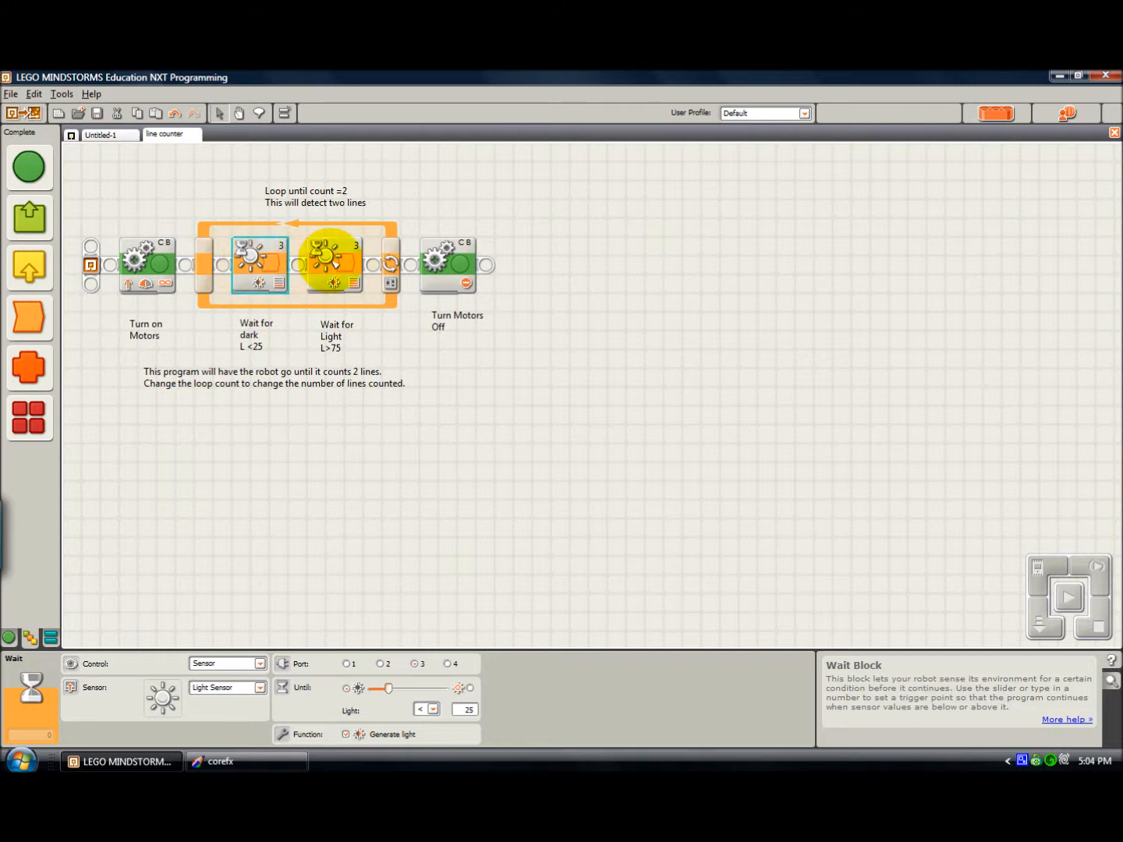
Show the Wait for Light block's settings: light above 75 on port 3.
left_click(334, 260)
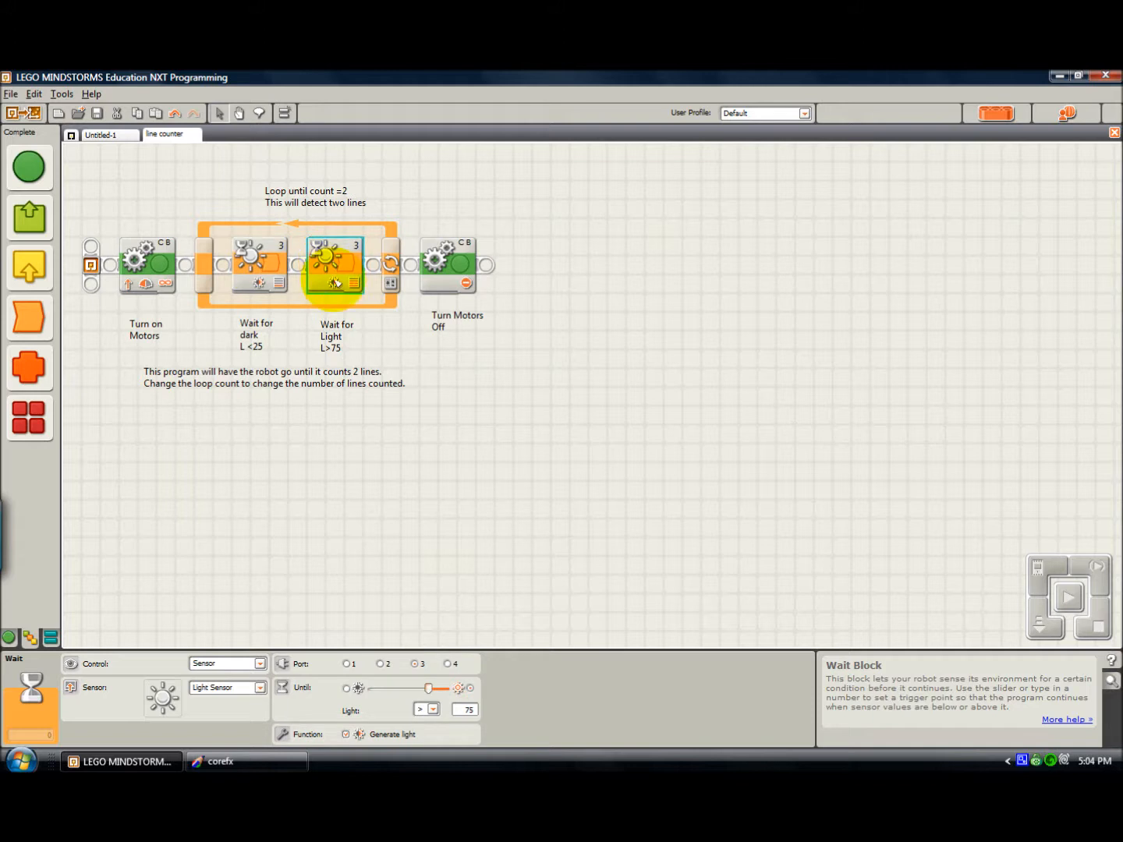
mouse_move(365, 348)
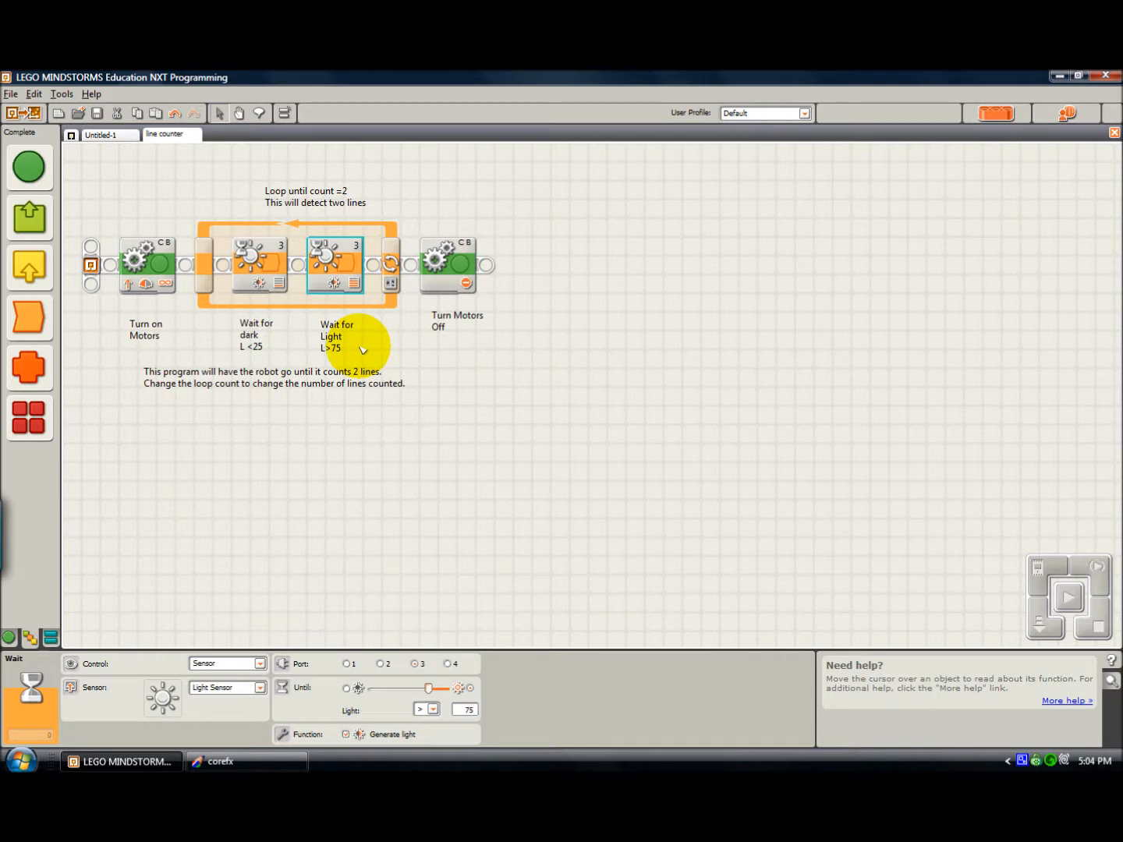
mouse_move(331, 333)
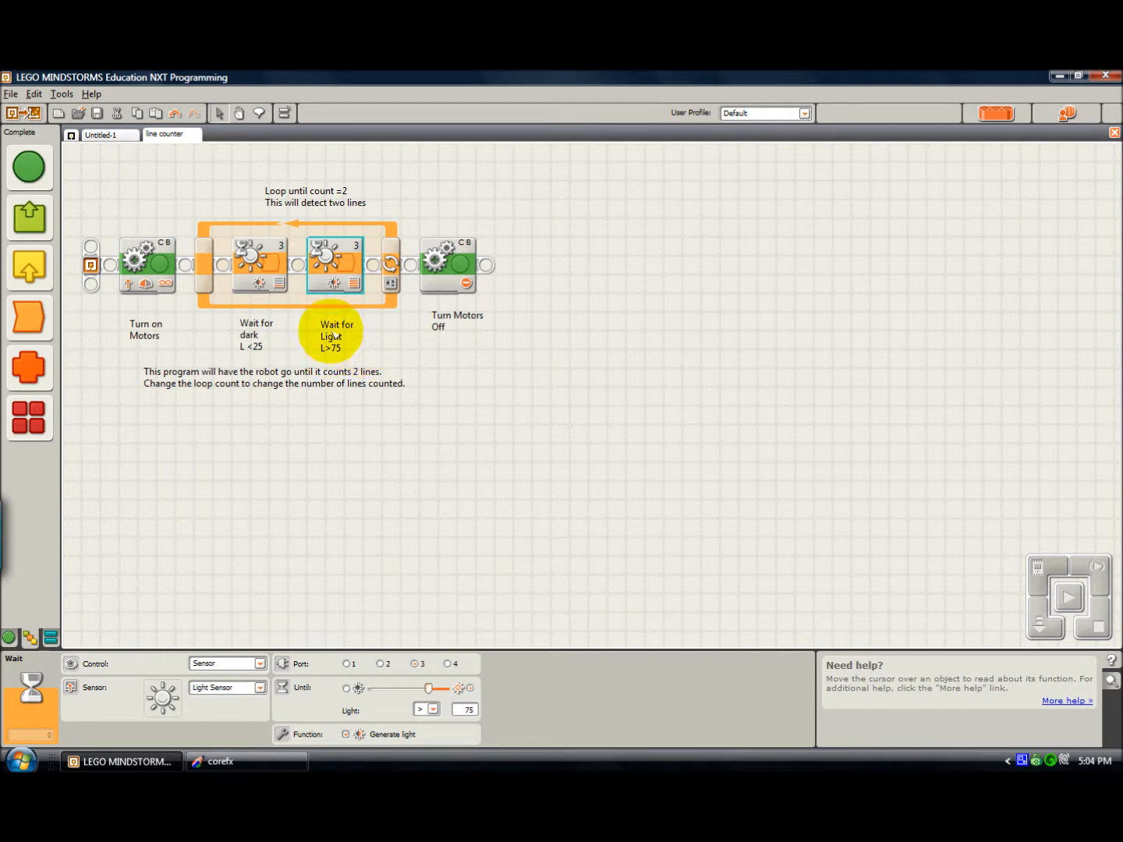
mouse_move(417, 717)
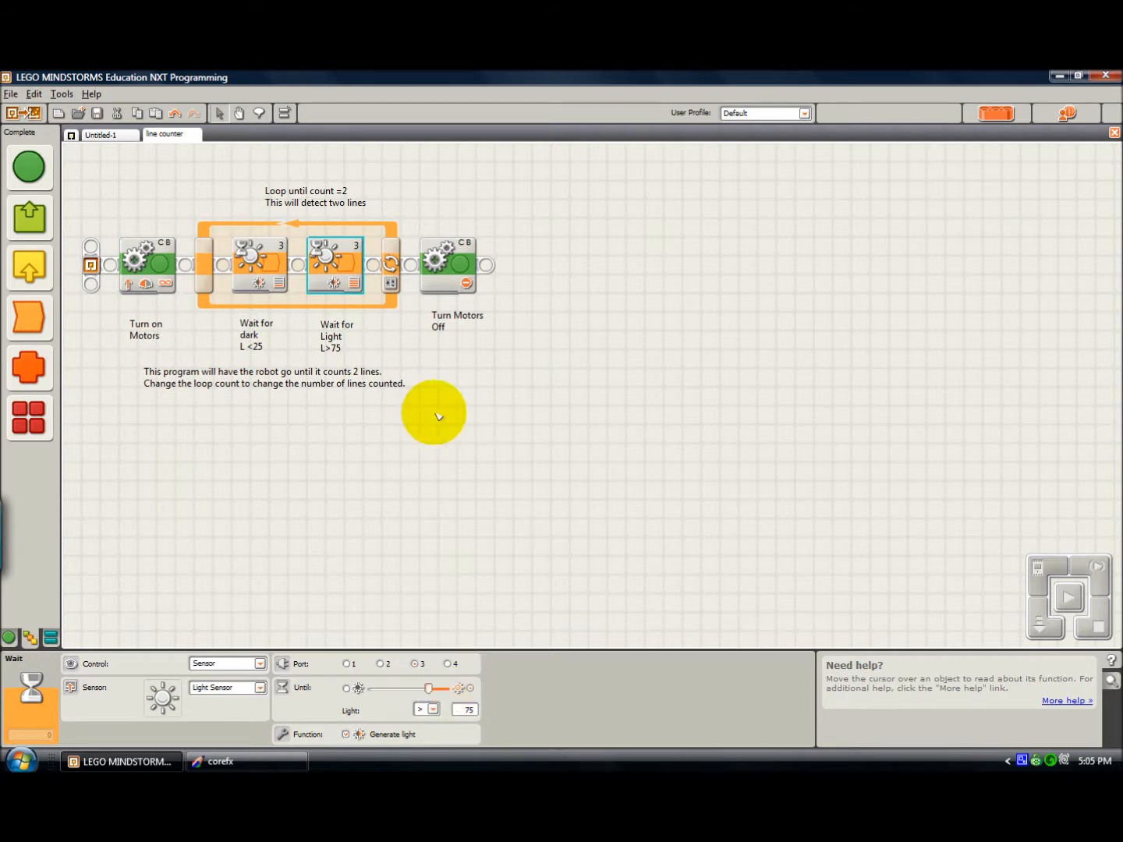
mouse_move(327, 264)
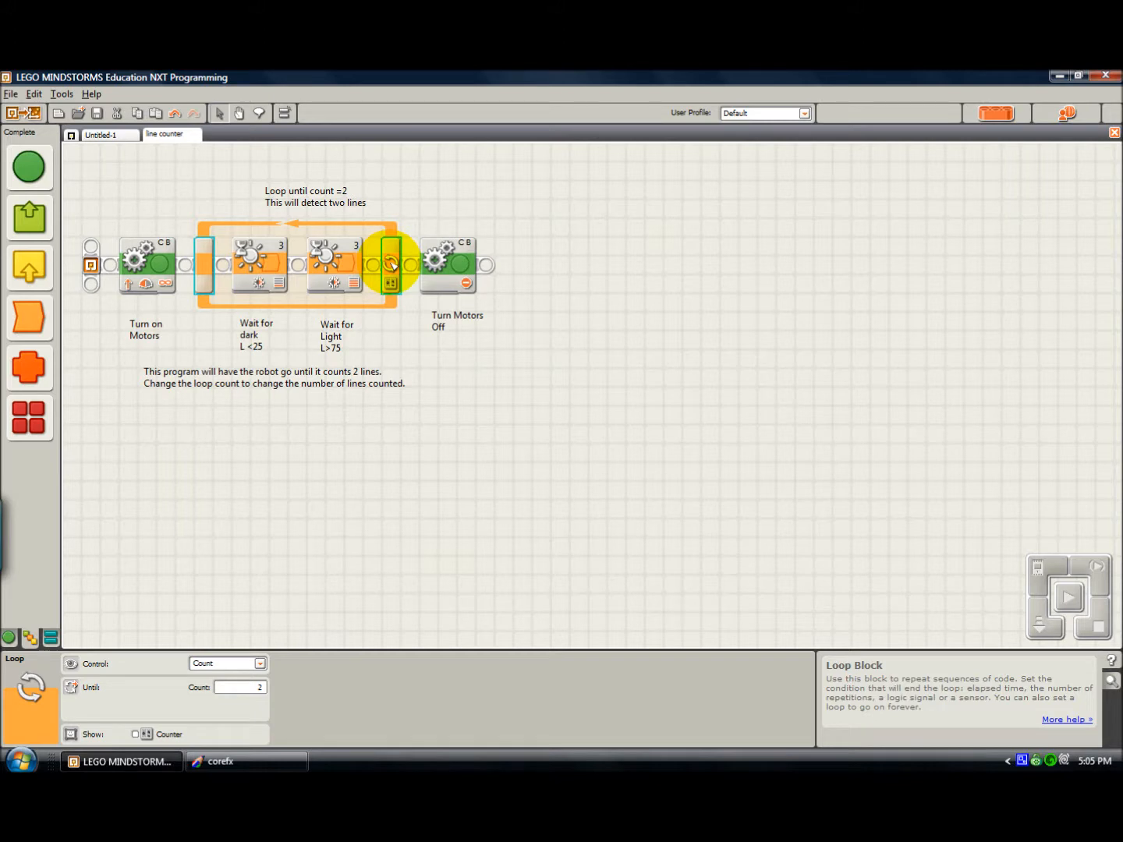
mouse_move(296, 558)
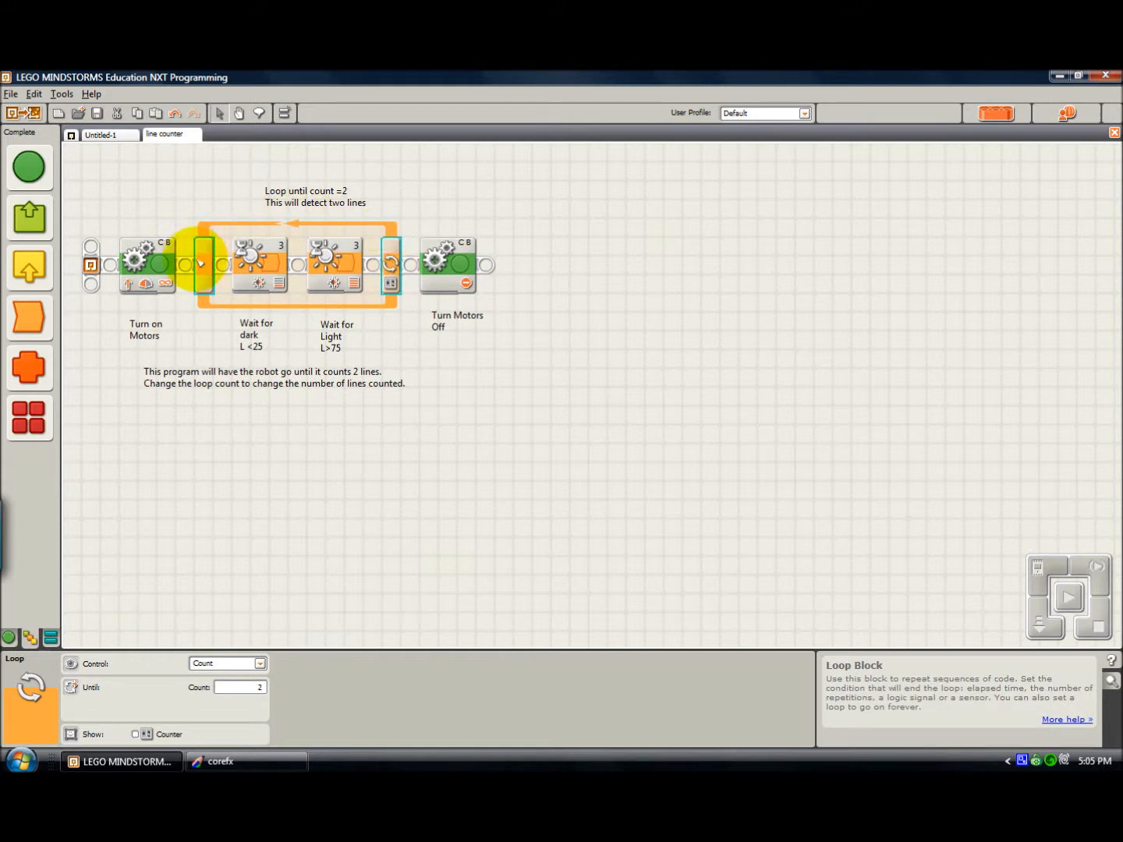
Show the Loop block's settings: count-controlled, with count 2.
left_click(258, 257)
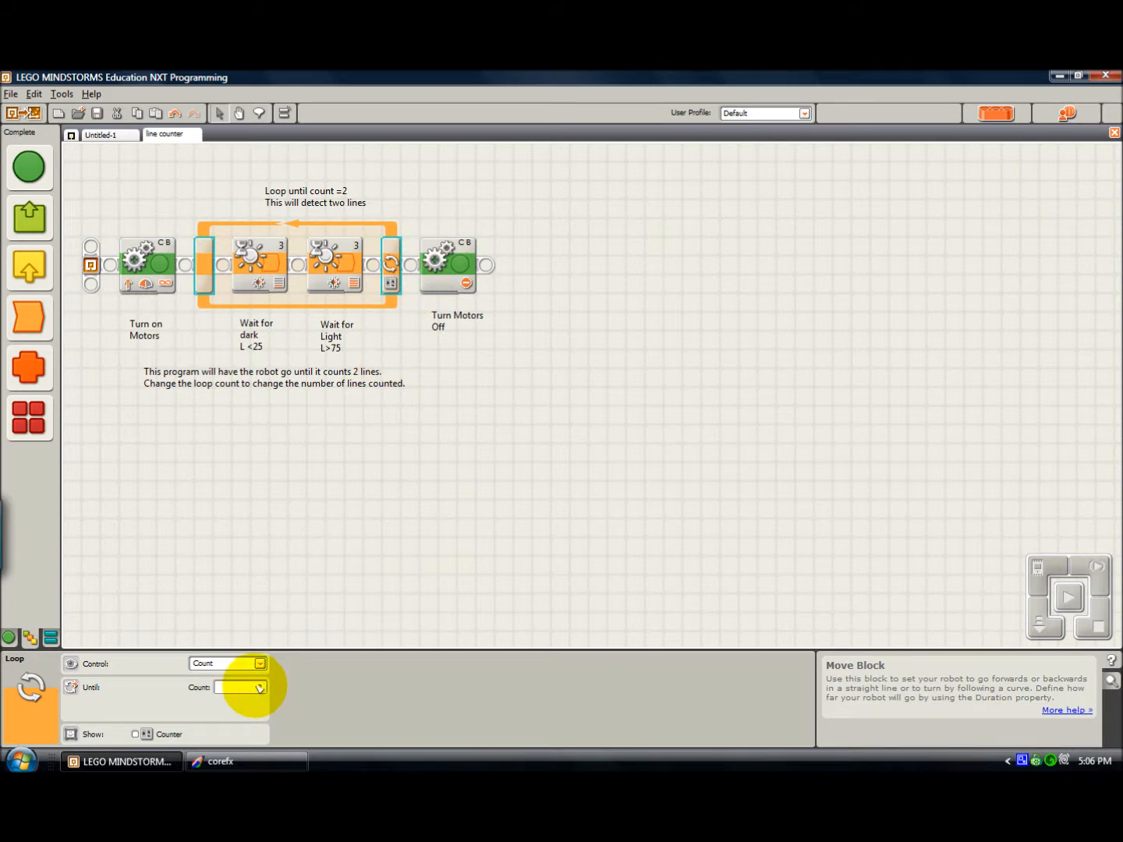
Type a new value over the loop's Count of 2.
type("2")
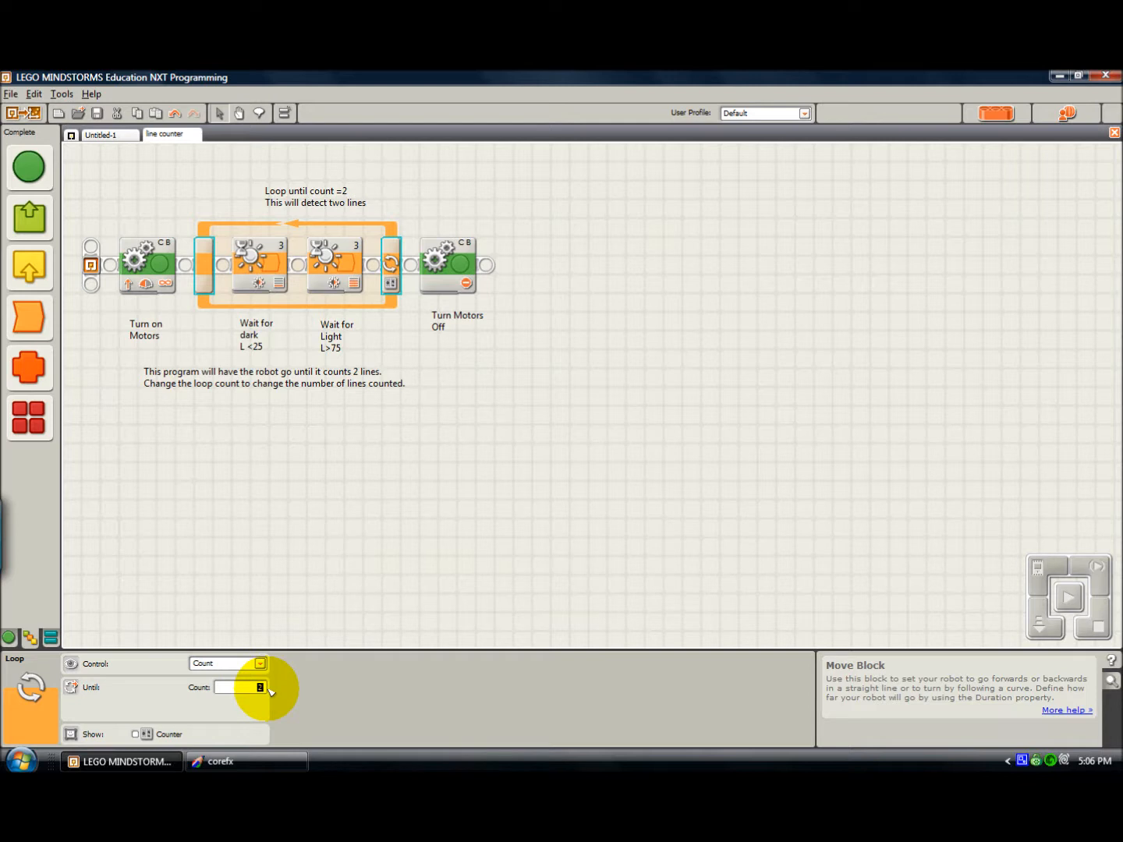
type("4")
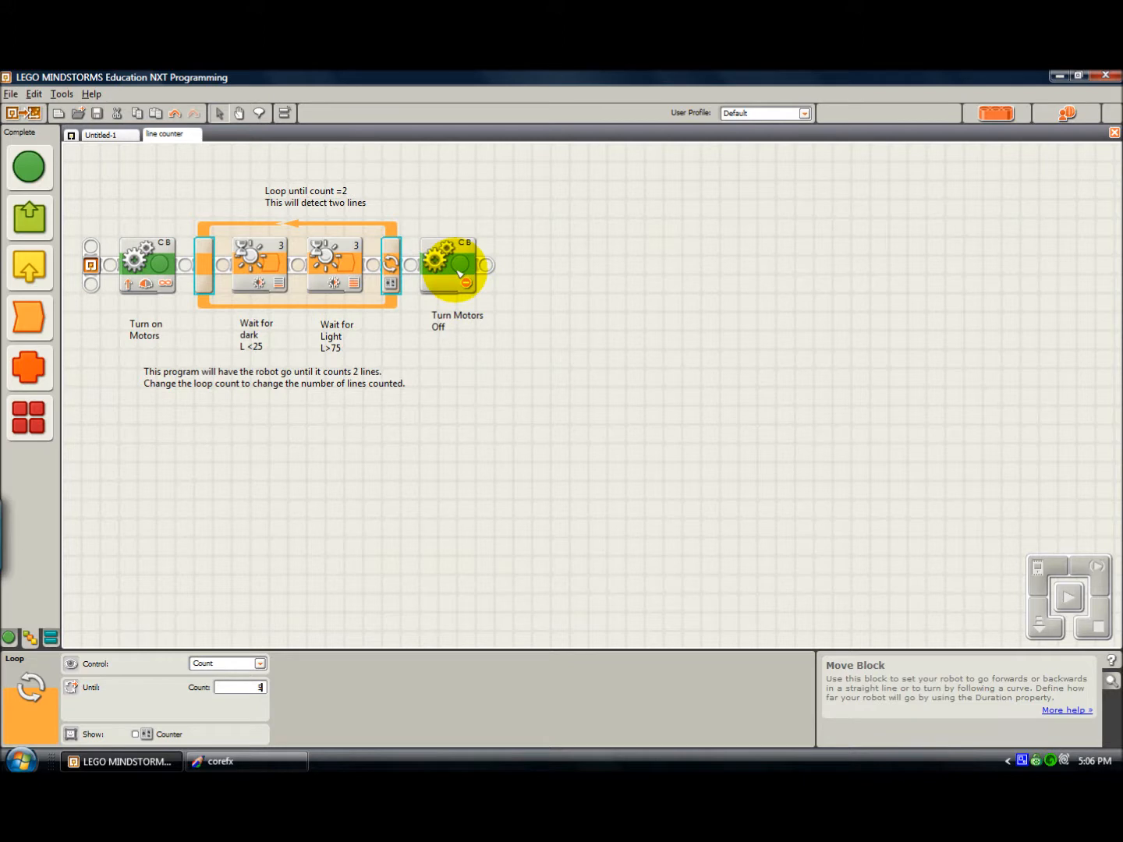
mouse_move(410, 363)
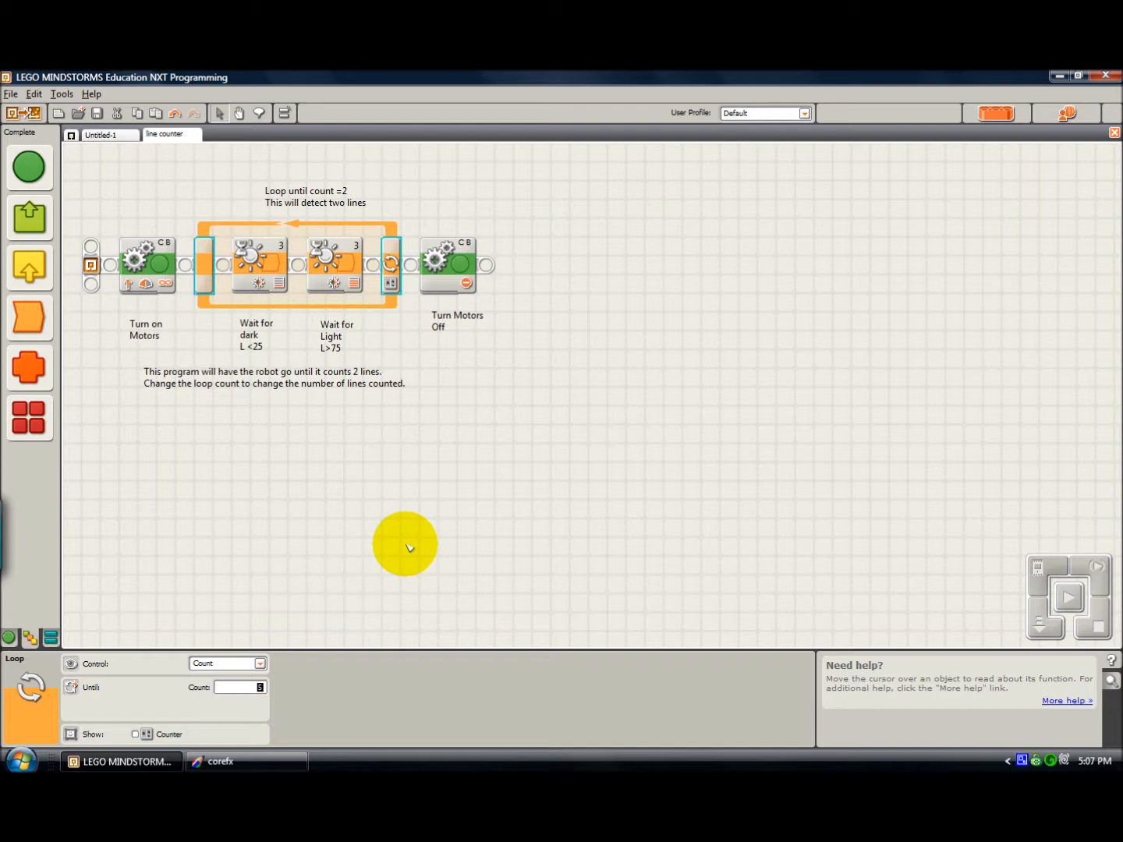
mouse_move(407, 548)
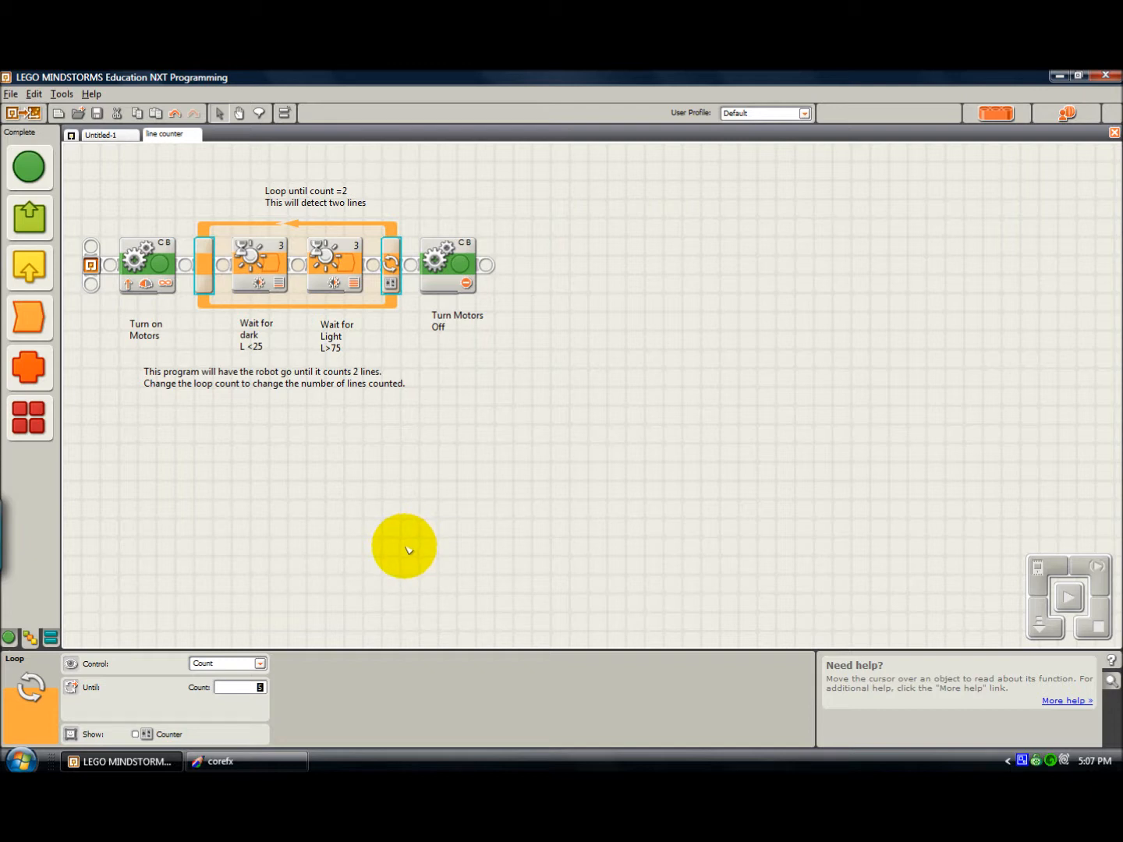